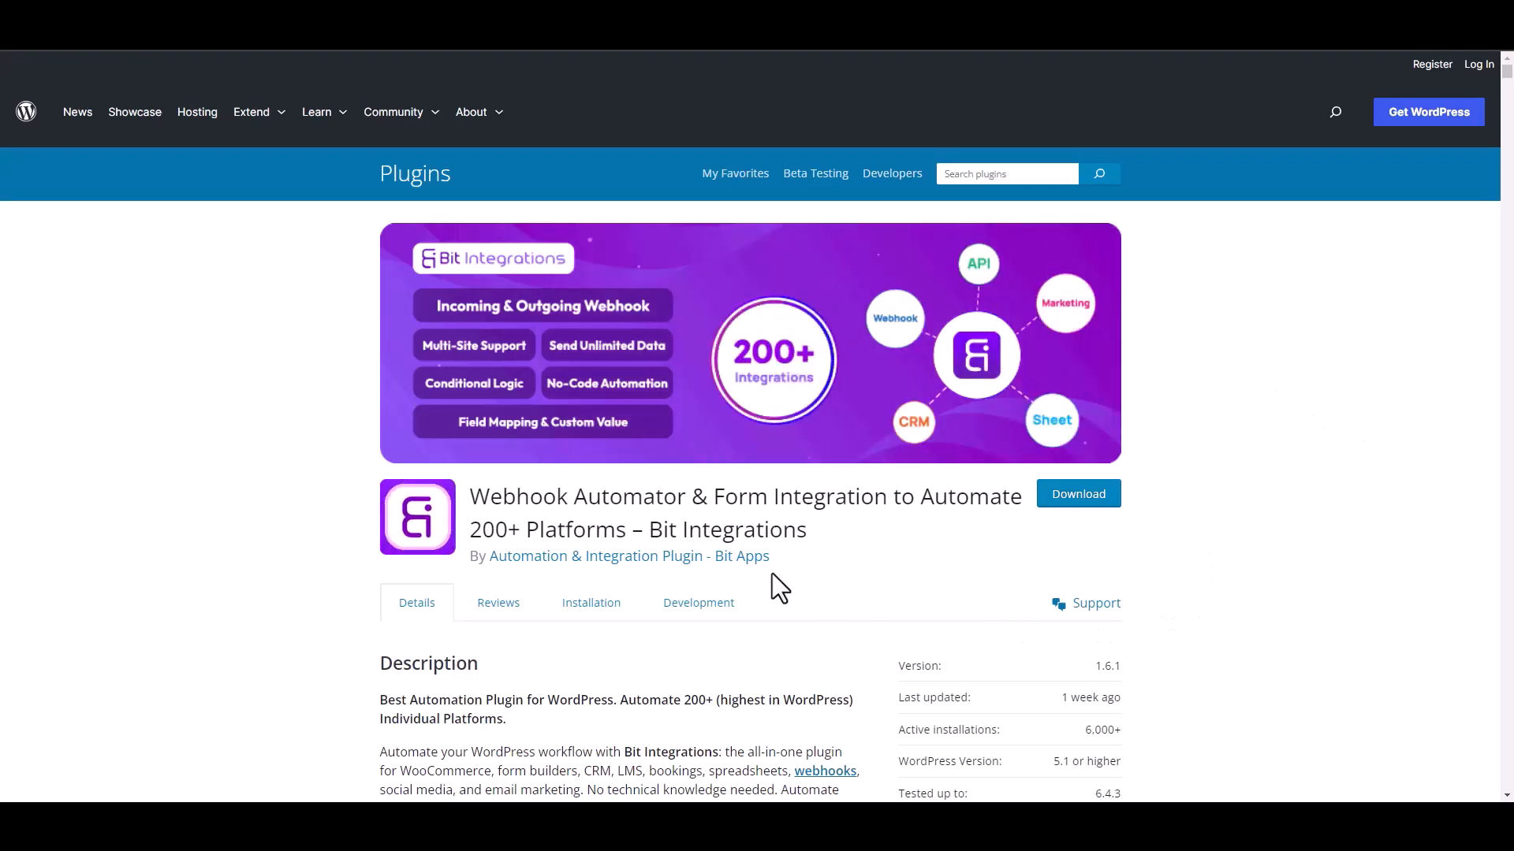
pyautogui.moveTo(812, 560)
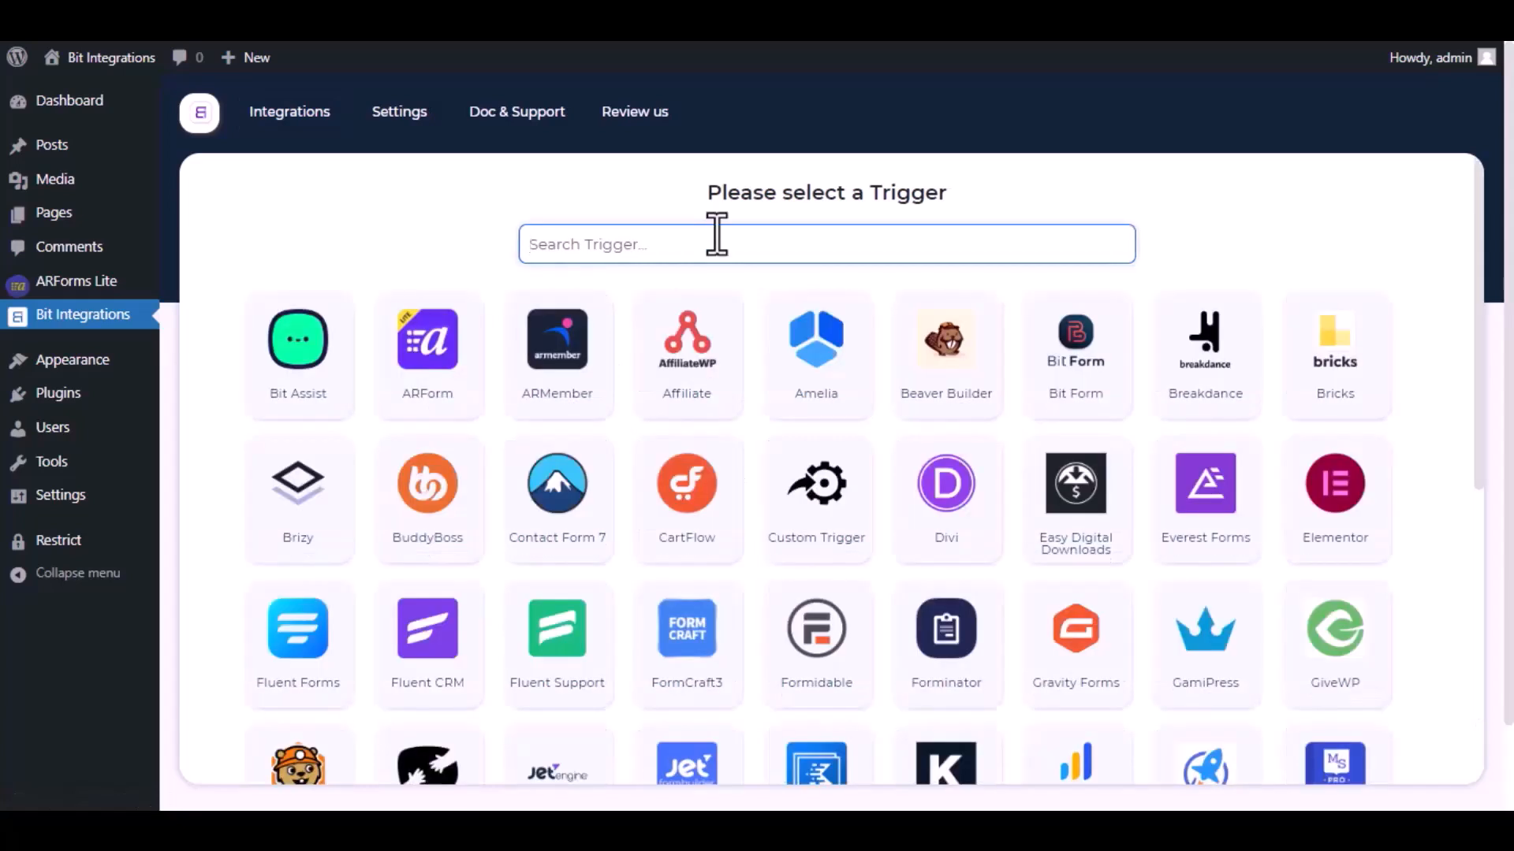
# - Pick ARForm's Contact Form as the trigger and continue to the action list
pyautogui.write('Arf')
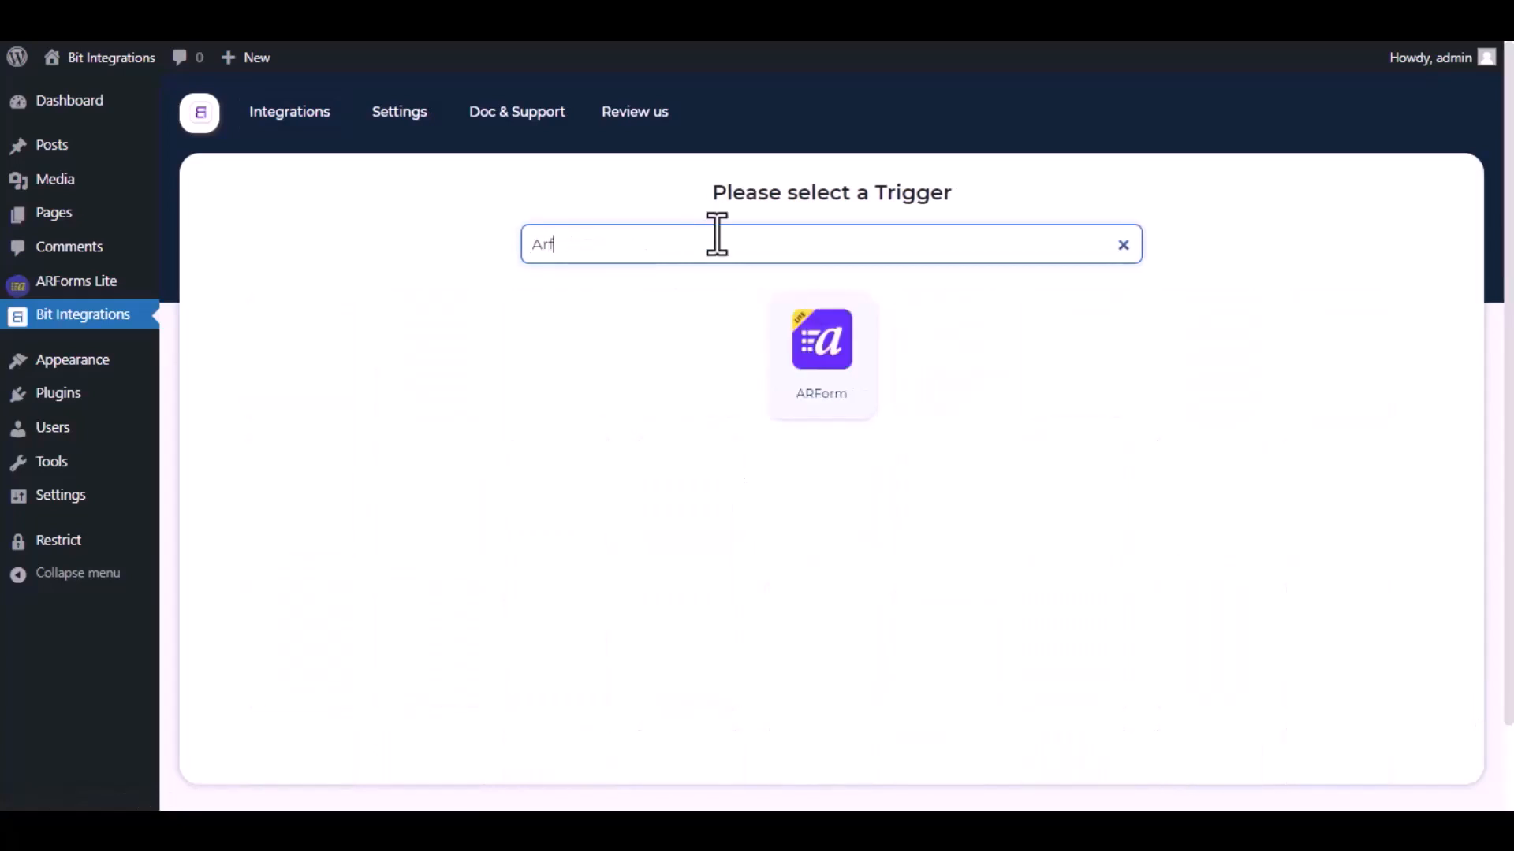
pyautogui.click(820, 343)
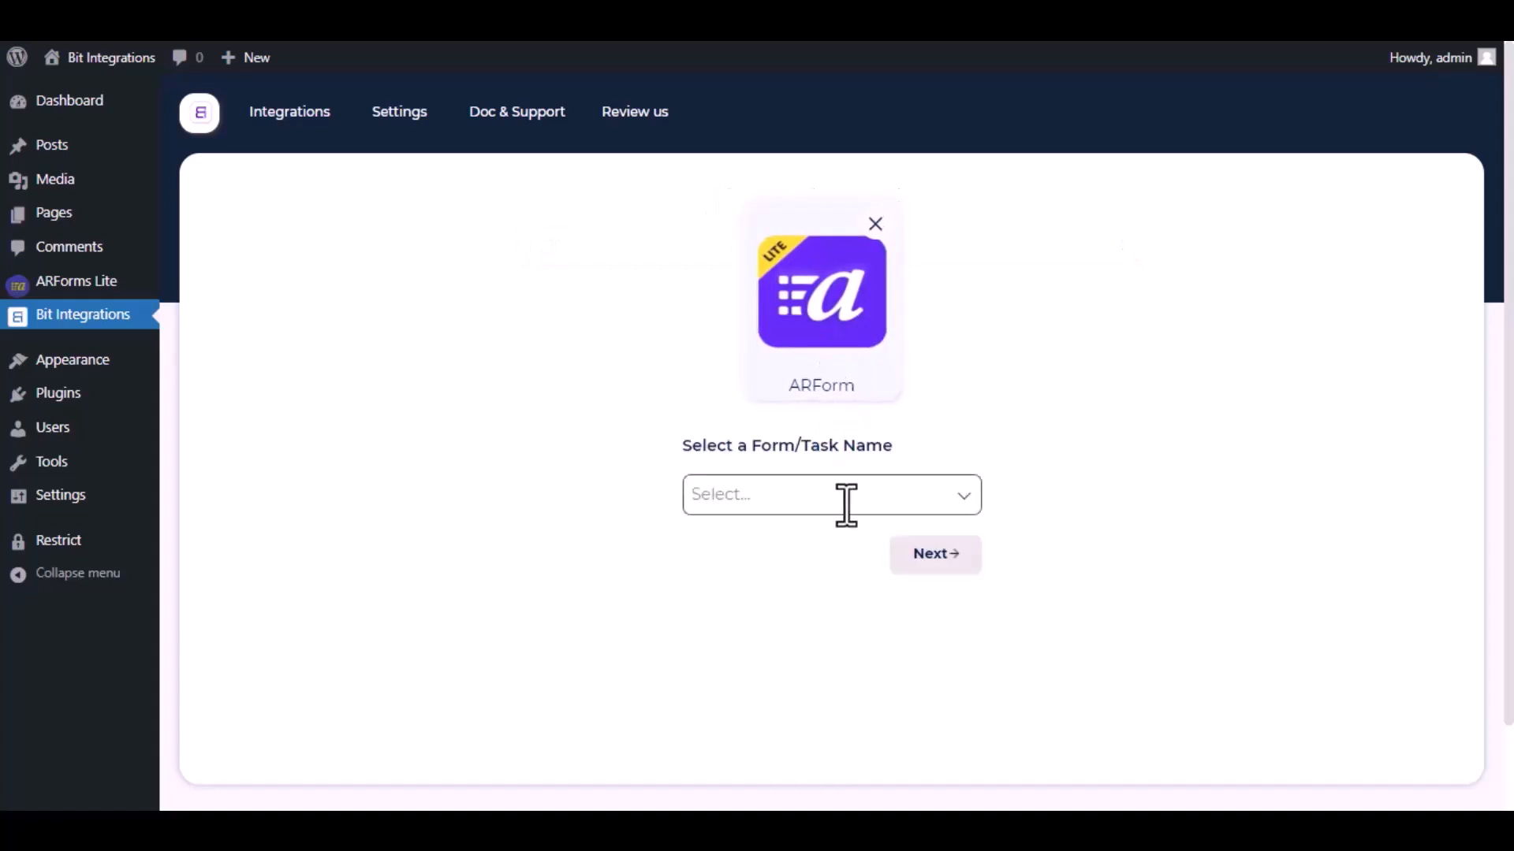
pyautogui.click(830, 494)
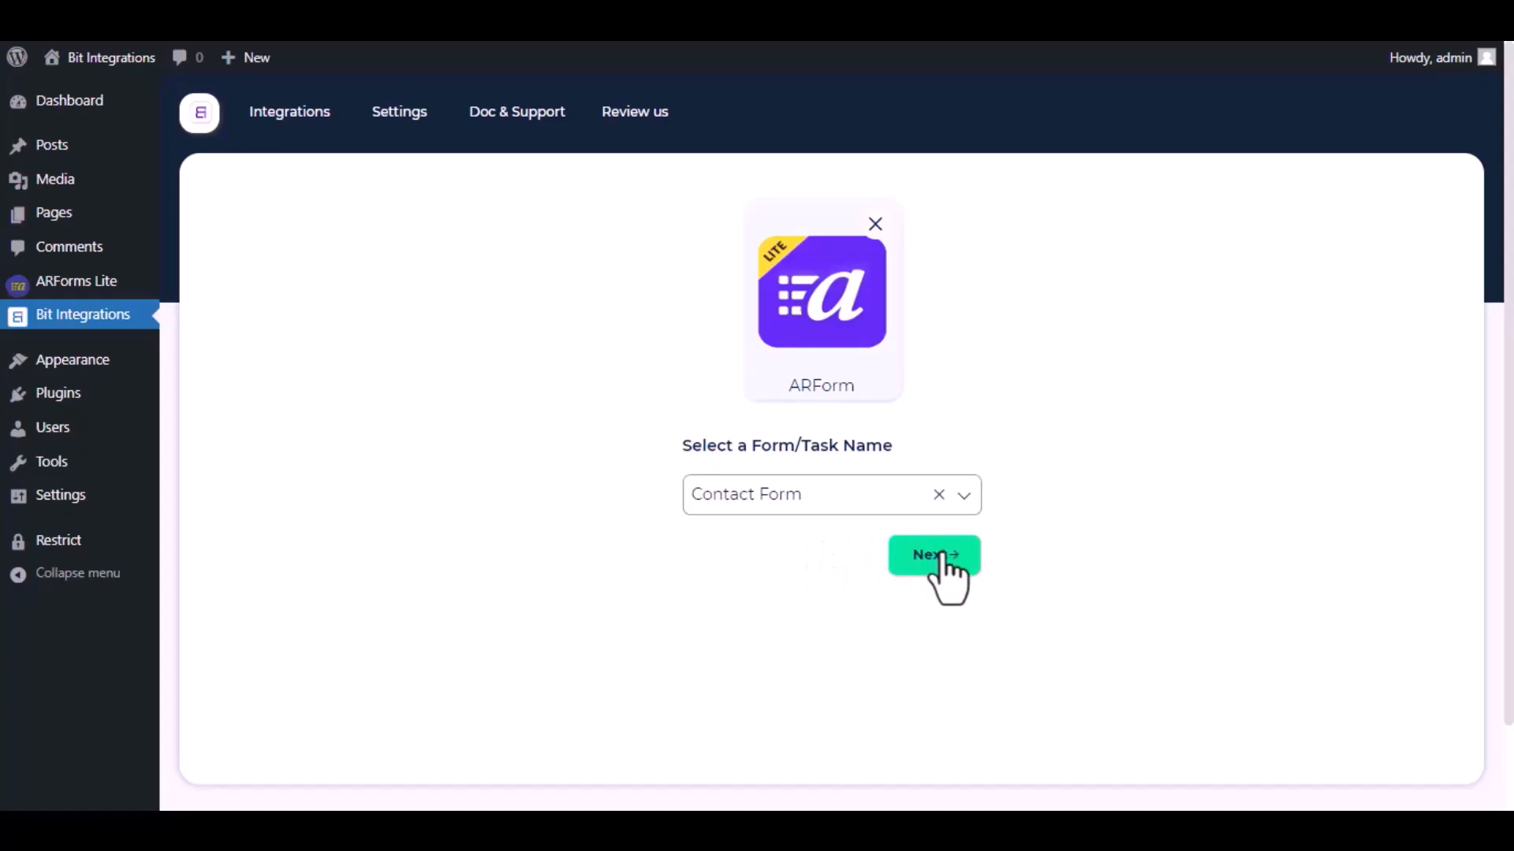
pyautogui.click(932, 554)
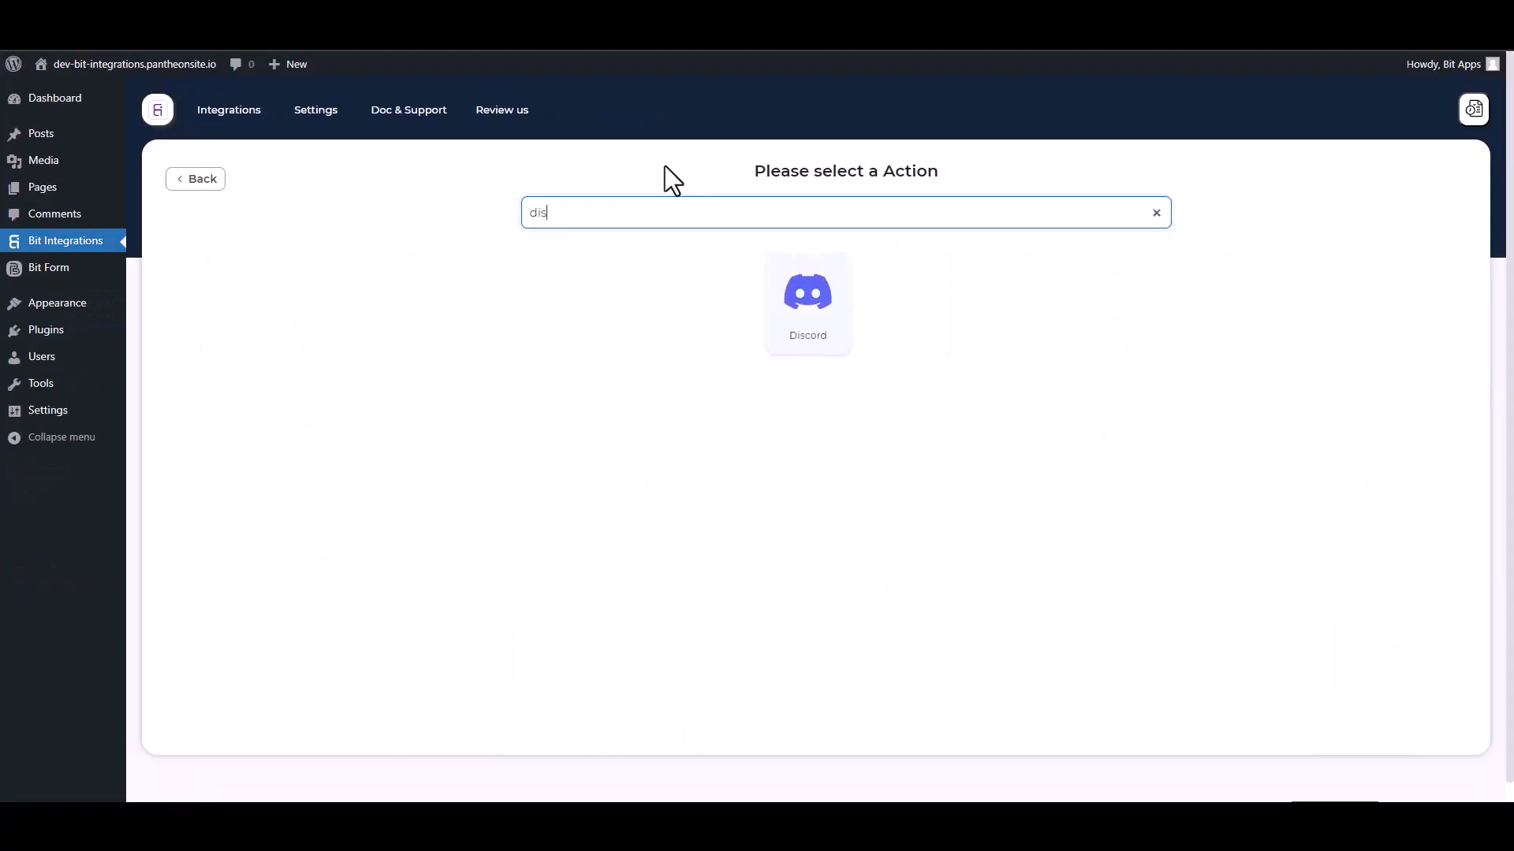
# - Choose Discord as the action and follow the Discord Console link
pyautogui.click(807, 300)
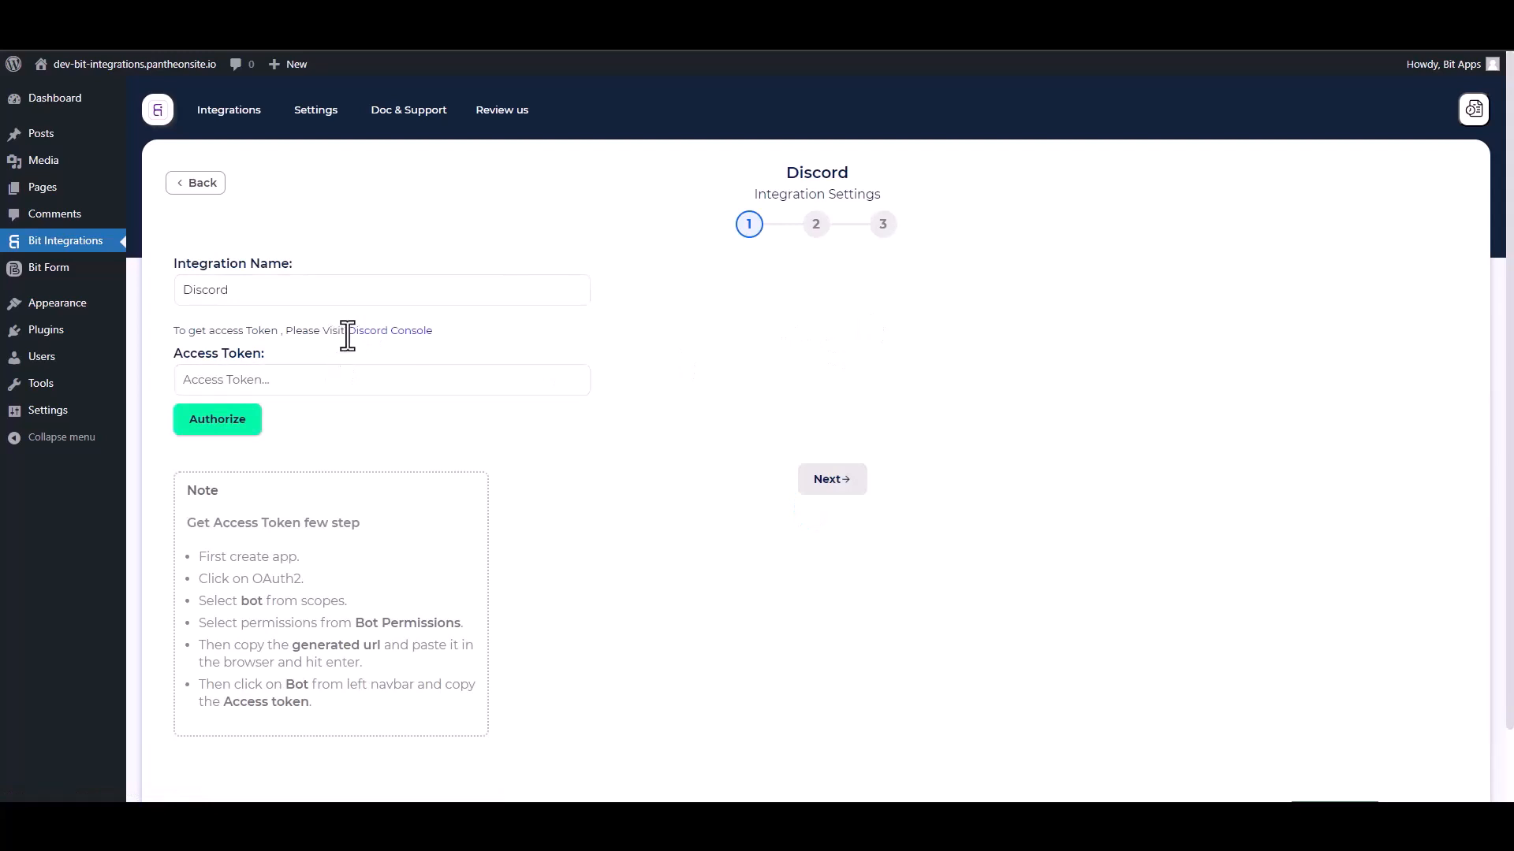
pyautogui.moveTo(390, 330)
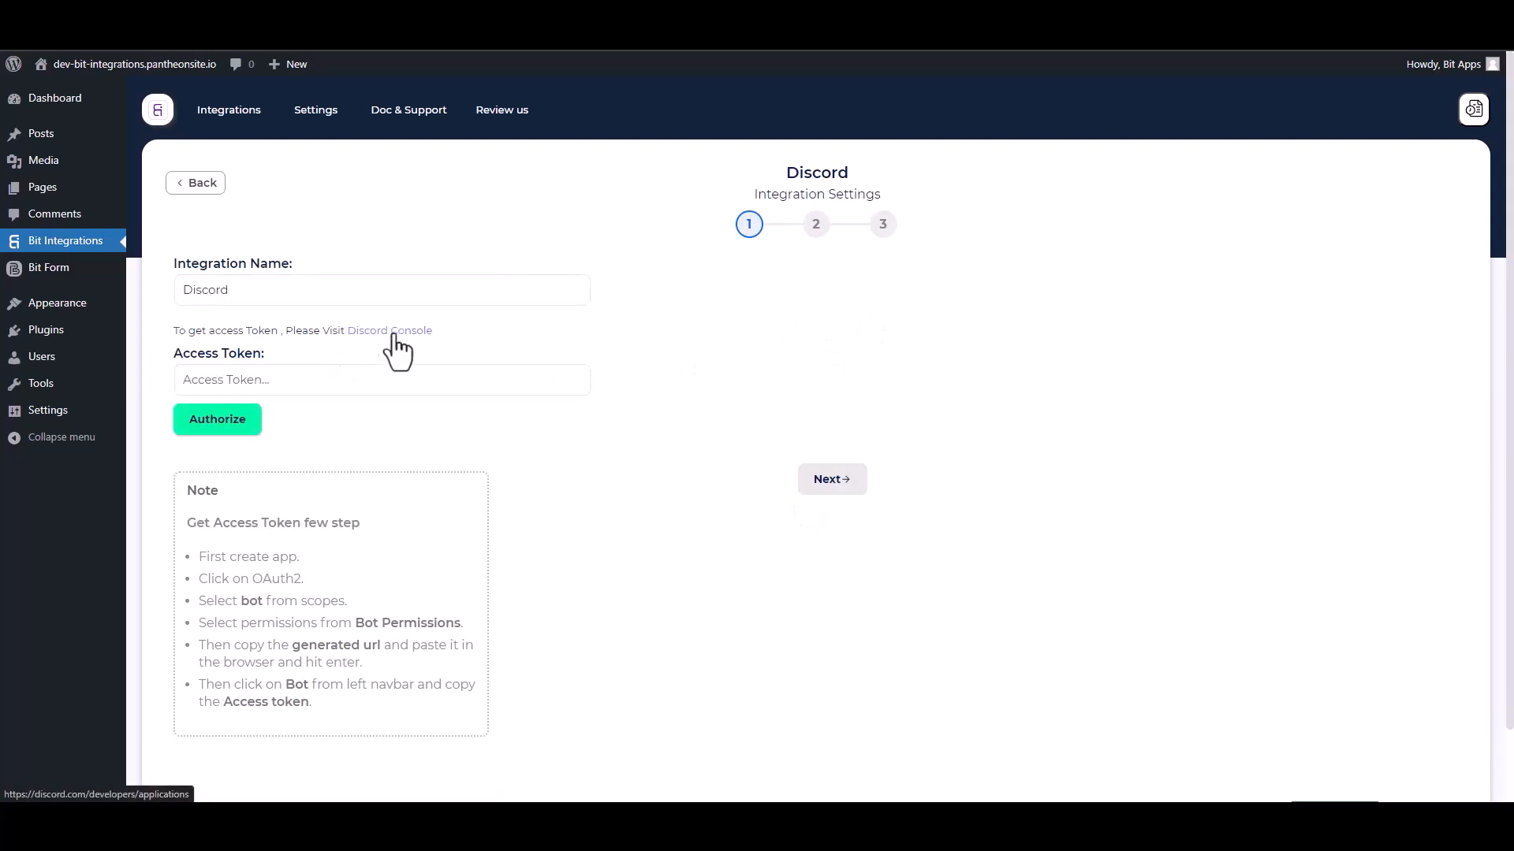
pyautogui.click(389, 331)
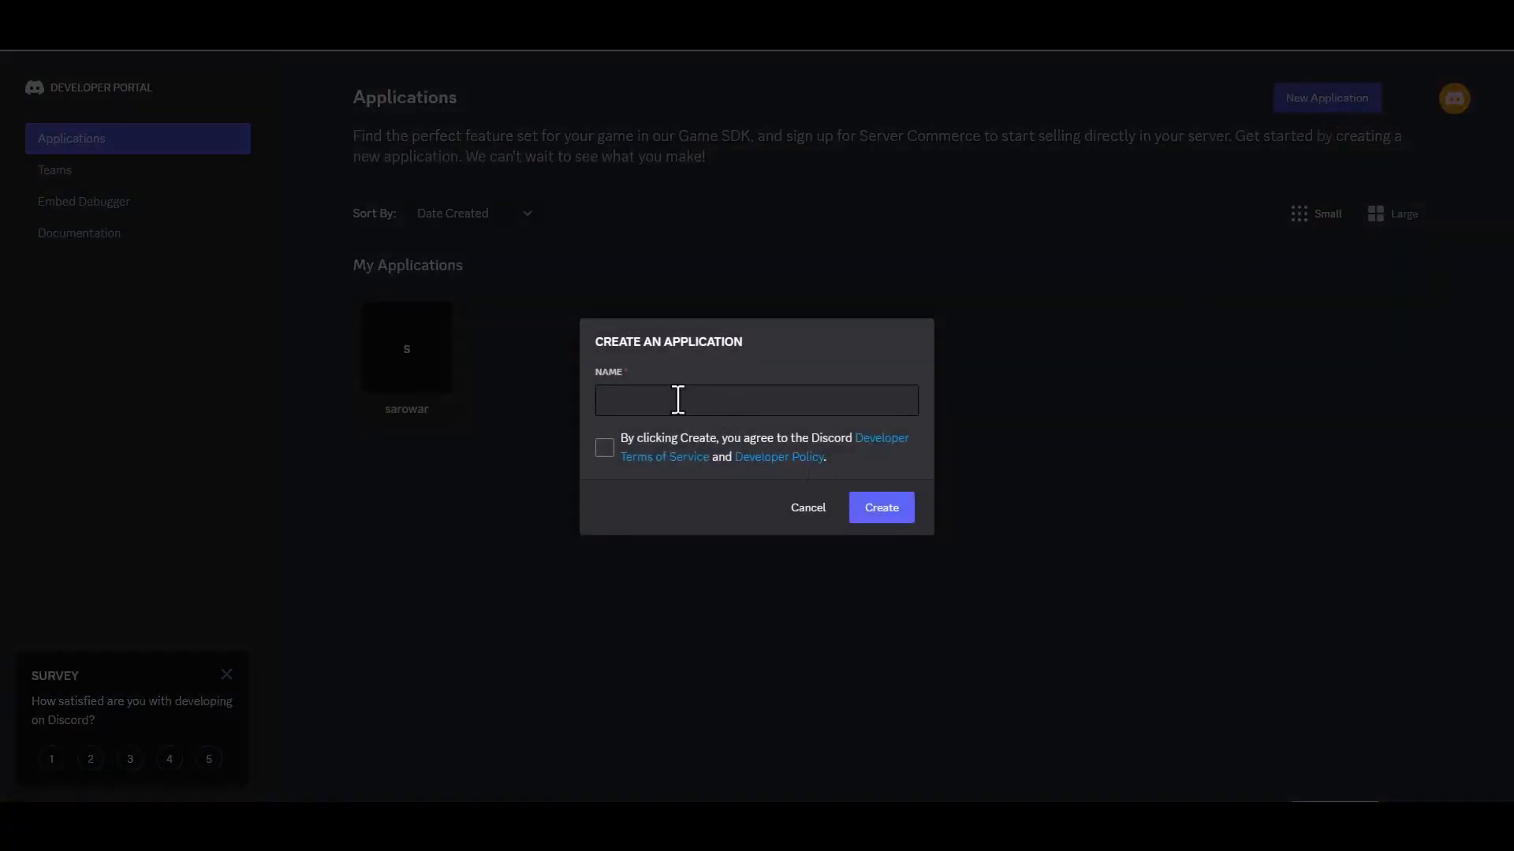
# - Create a Discord application named 'Bit Integrations', accepting the developer terms
pyautogui.write('Bit Inte')
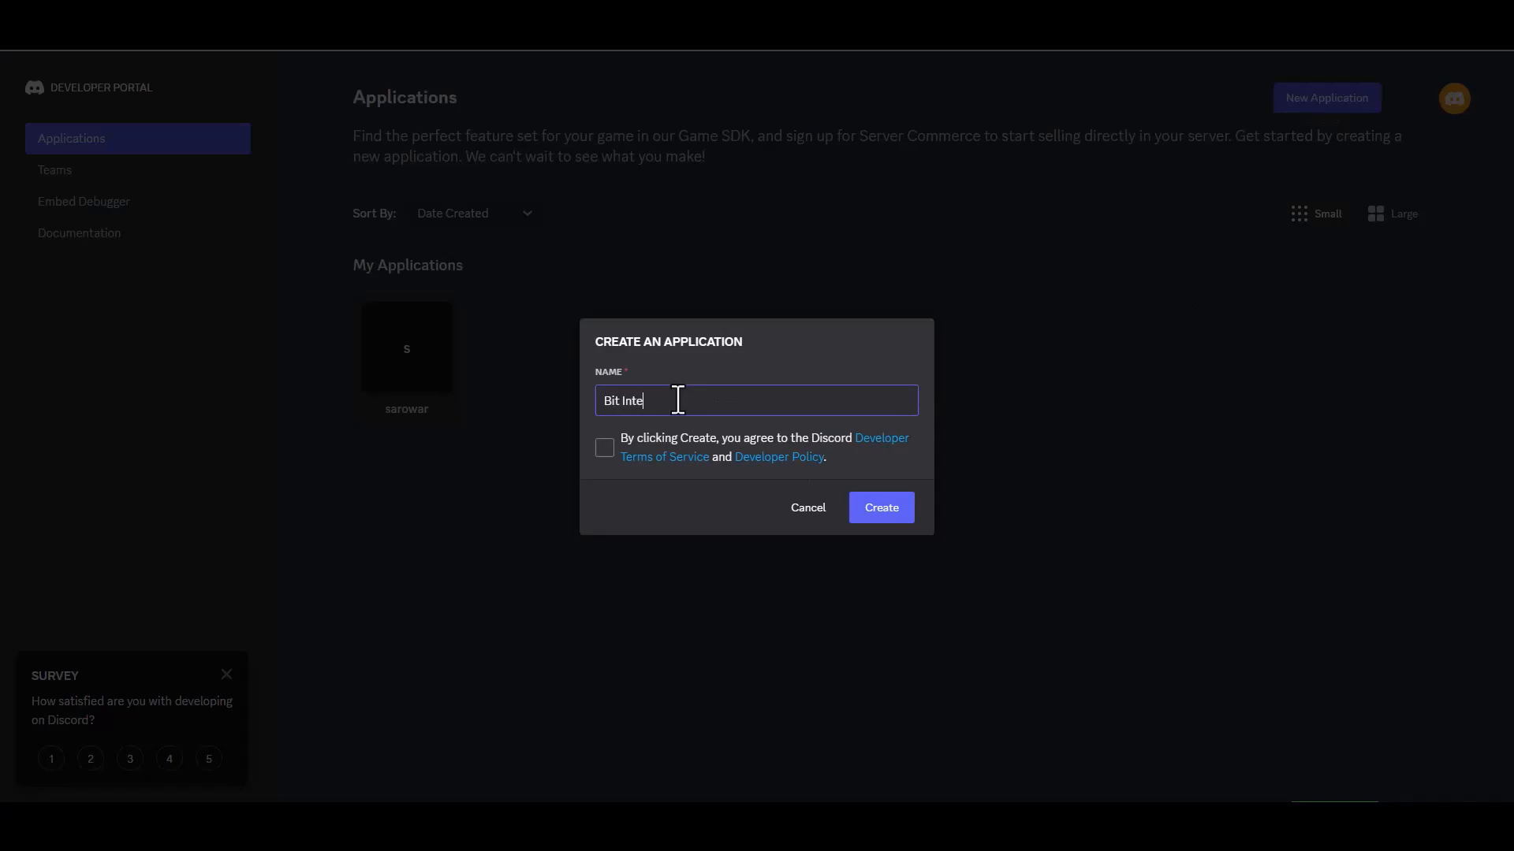
pyautogui.write('gratui')
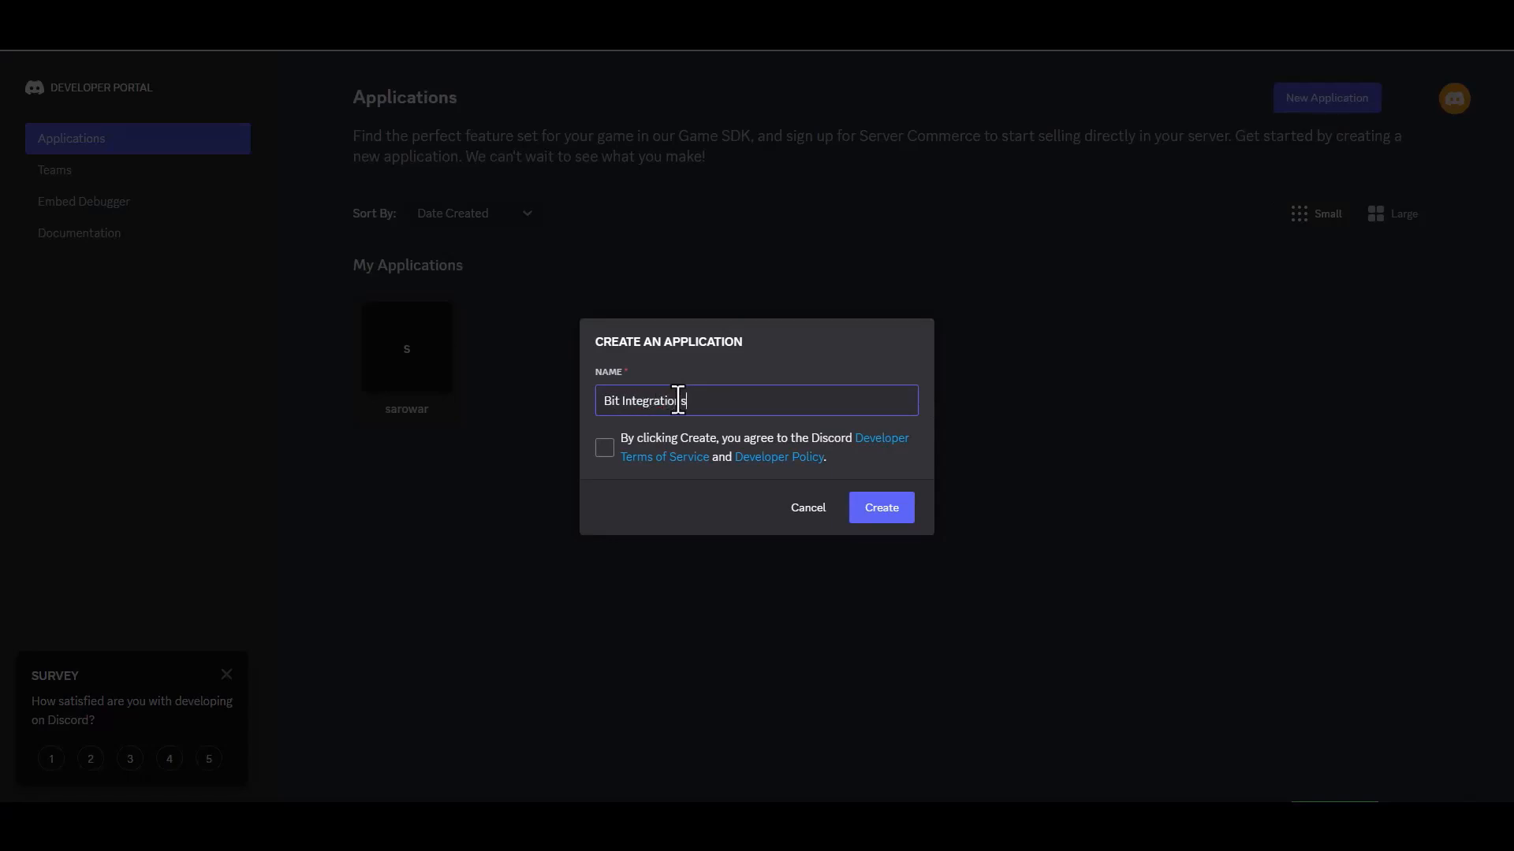
pyautogui.click(605, 448)
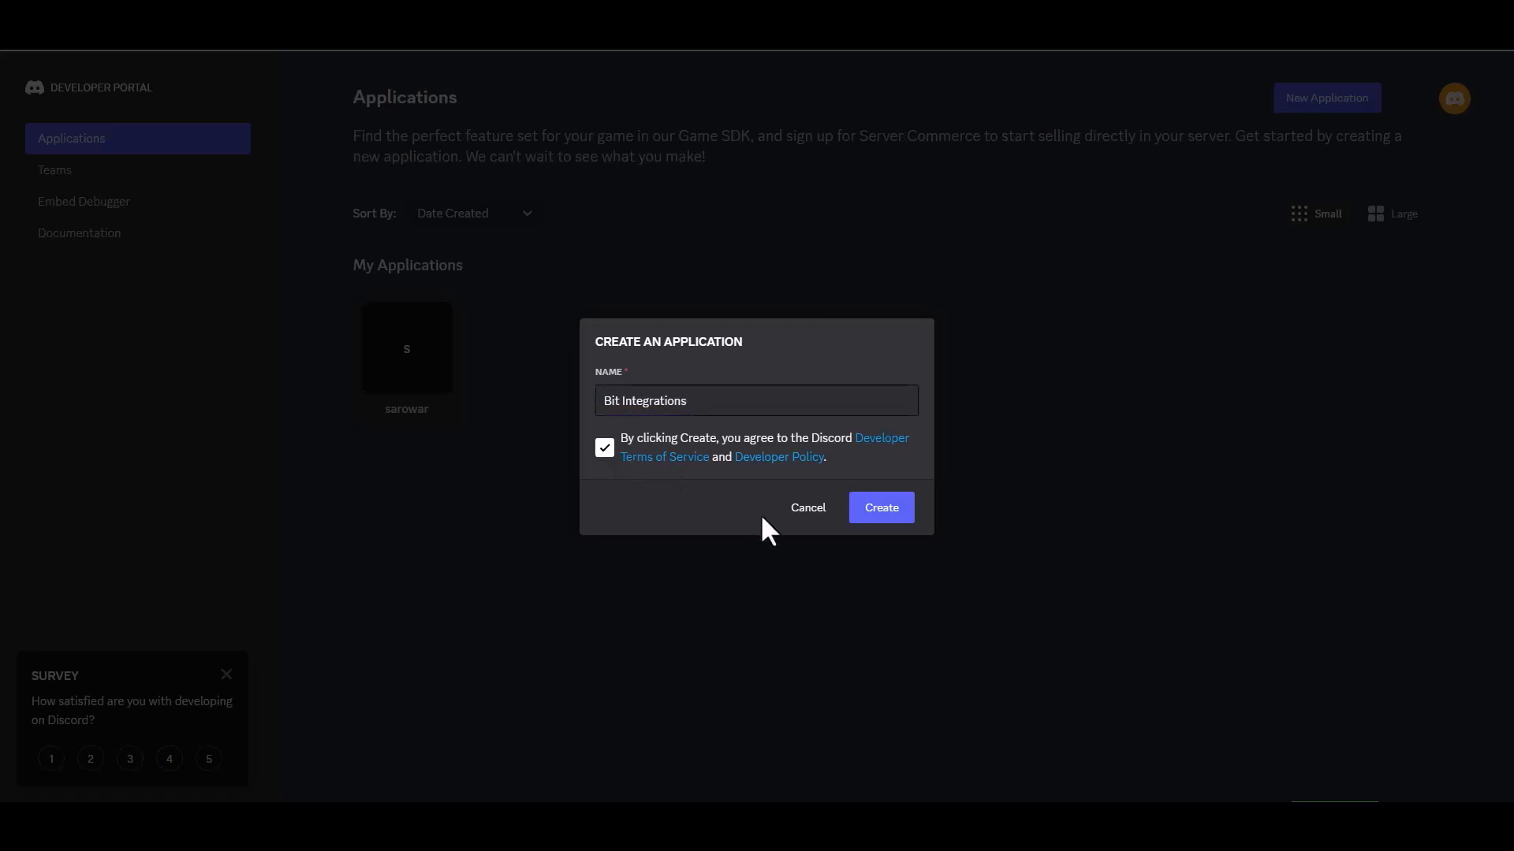
pyautogui.click(878, 507)
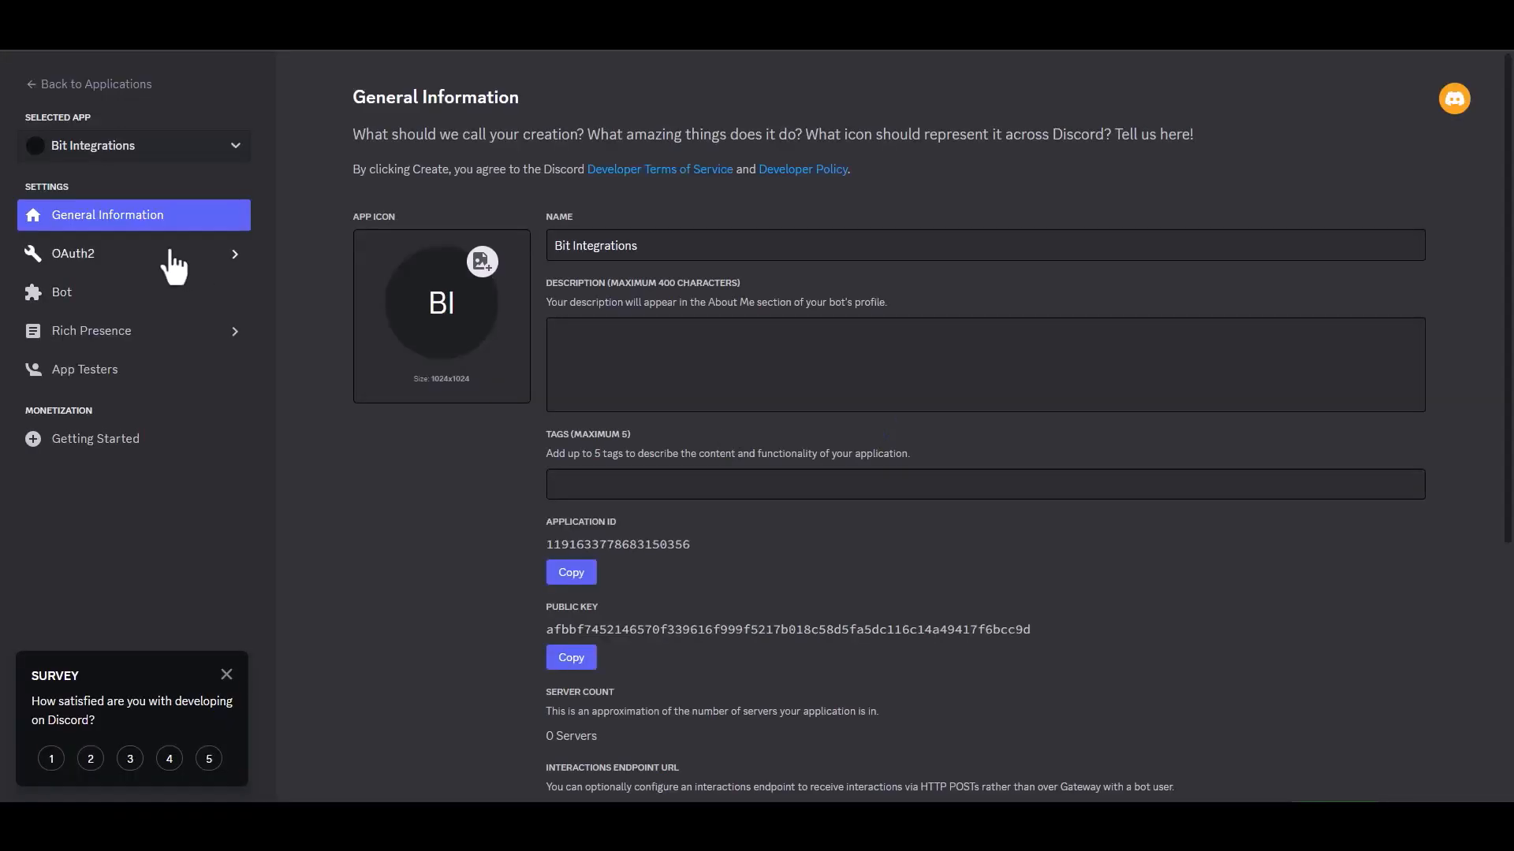
# - Generate an OAuth2 invite URL with bot scope and Administrator permission, and copy it
pyautogui.click(74, 253)
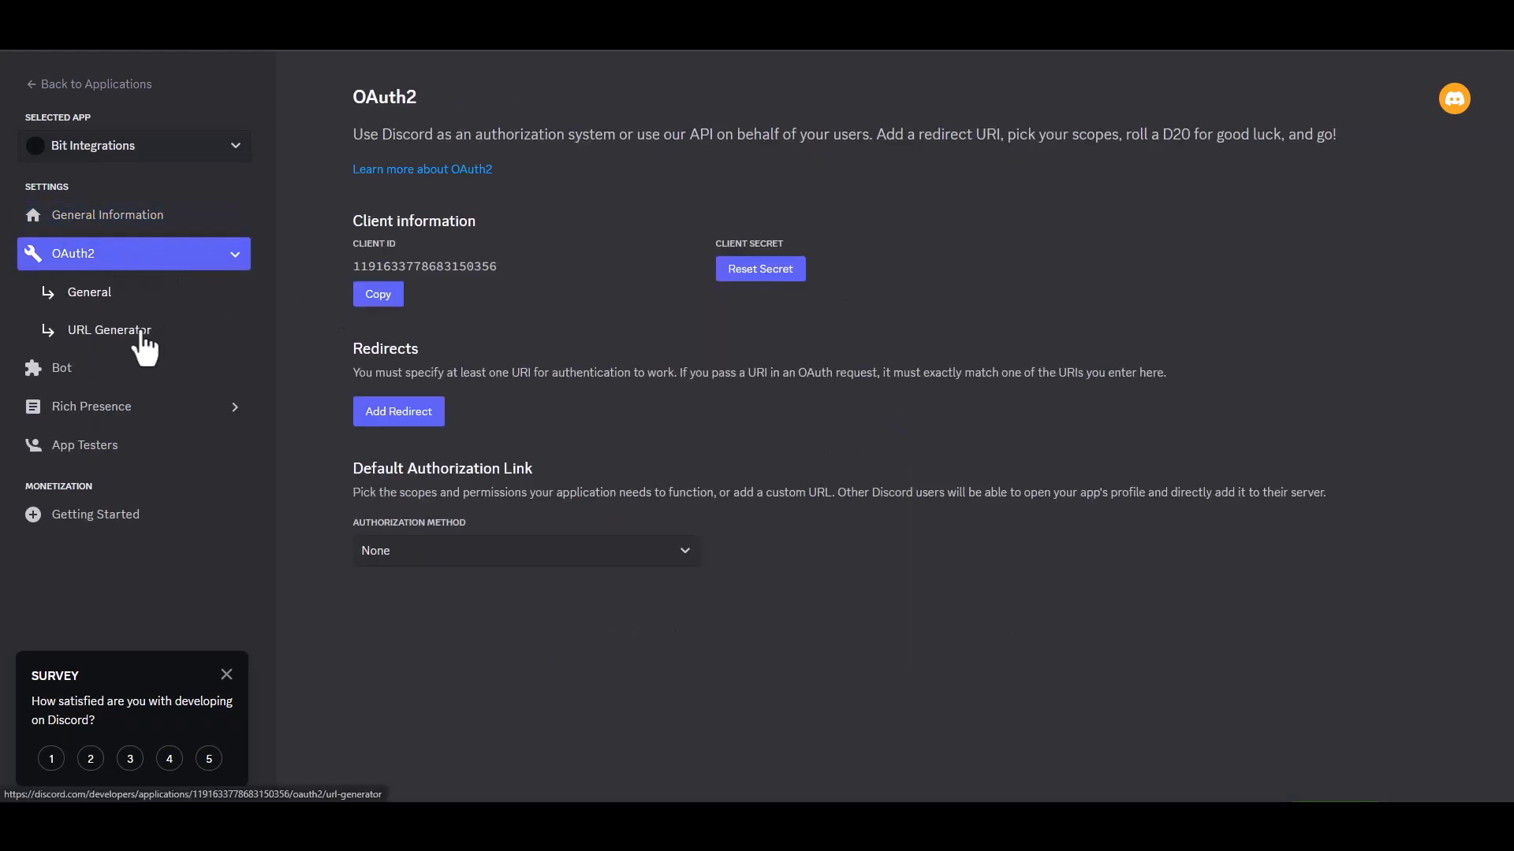
pyautogui.click(108, 330)
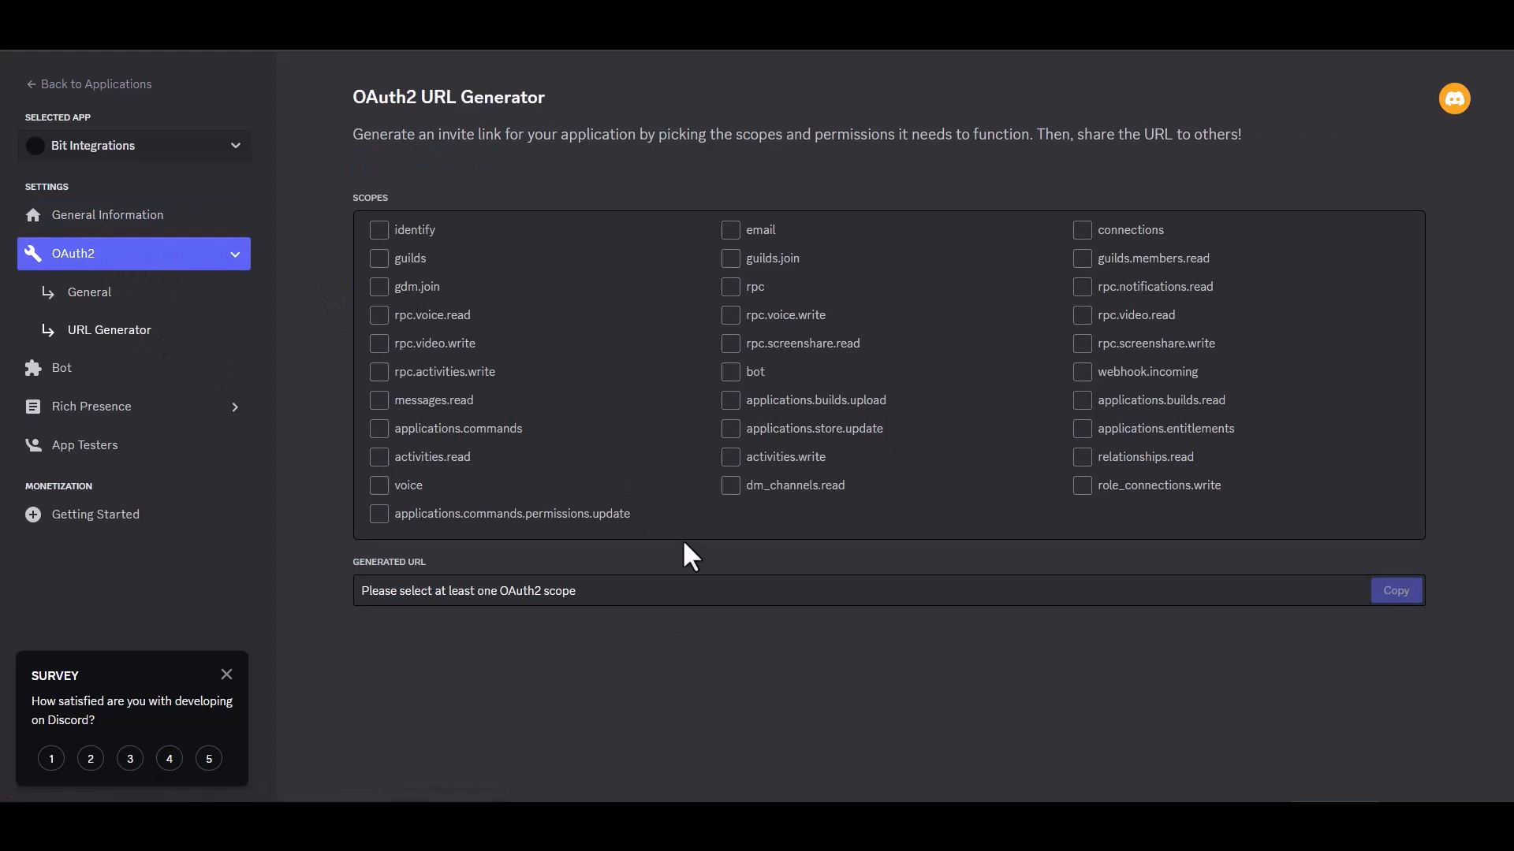
pyautogui.moveTo(753, 362)
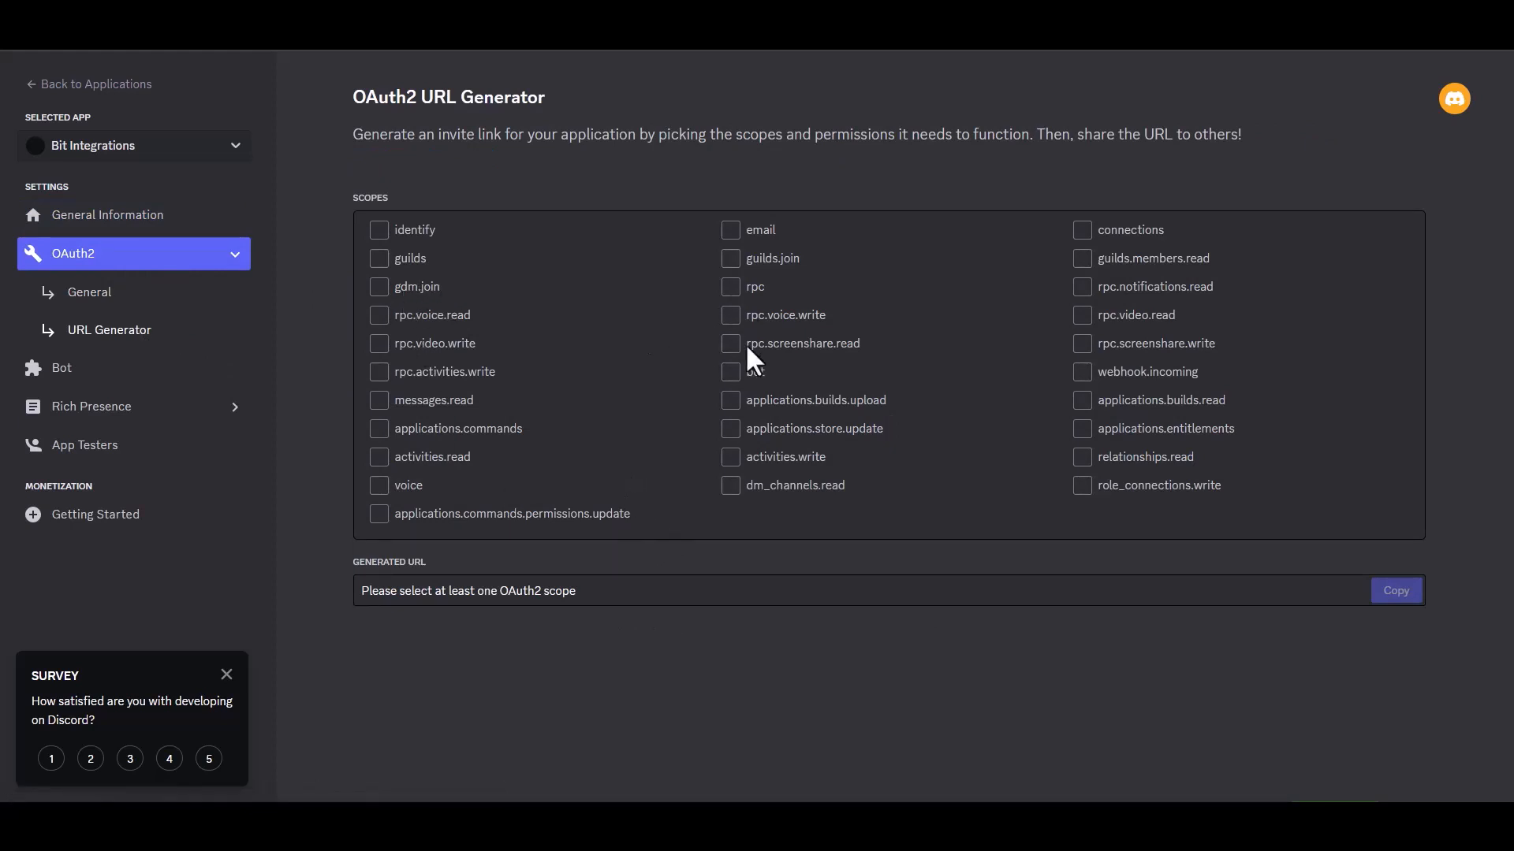
pyautogui.click(730, 371)
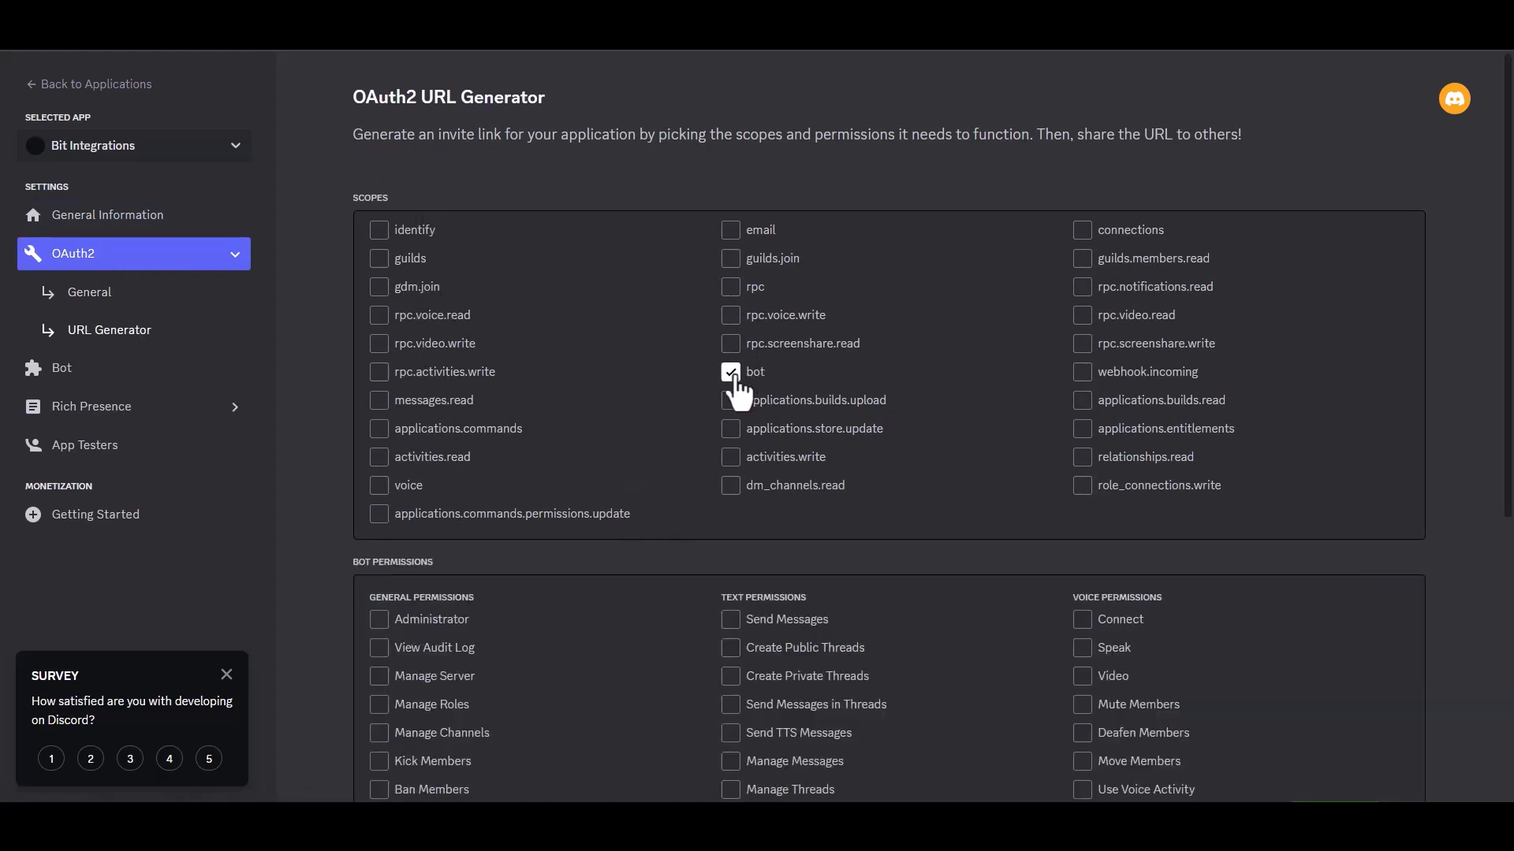
pyautogui.scroll(-3)
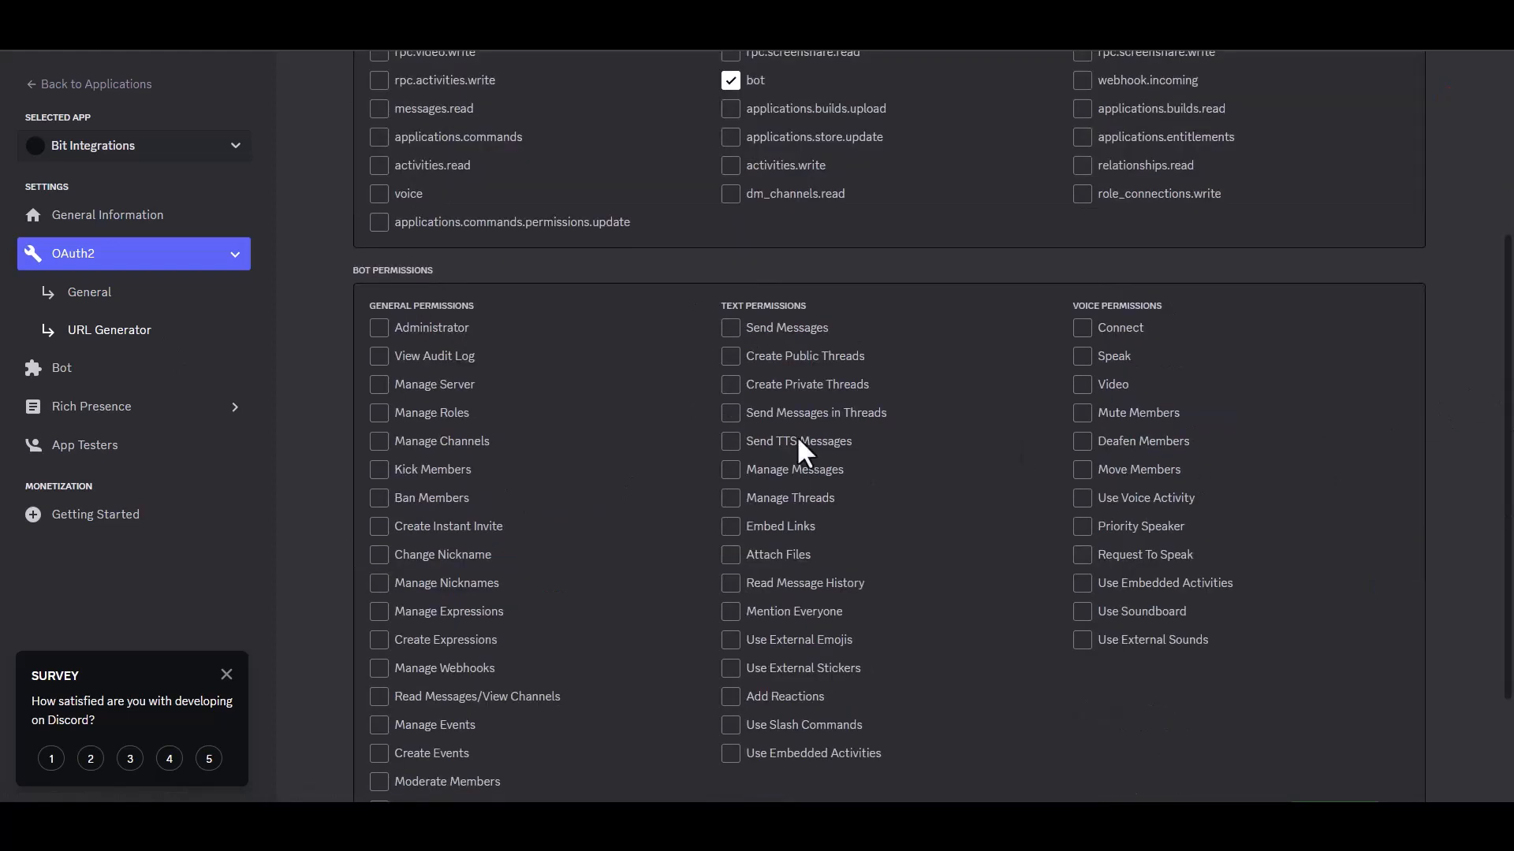
pyautogui.click(379, 327)
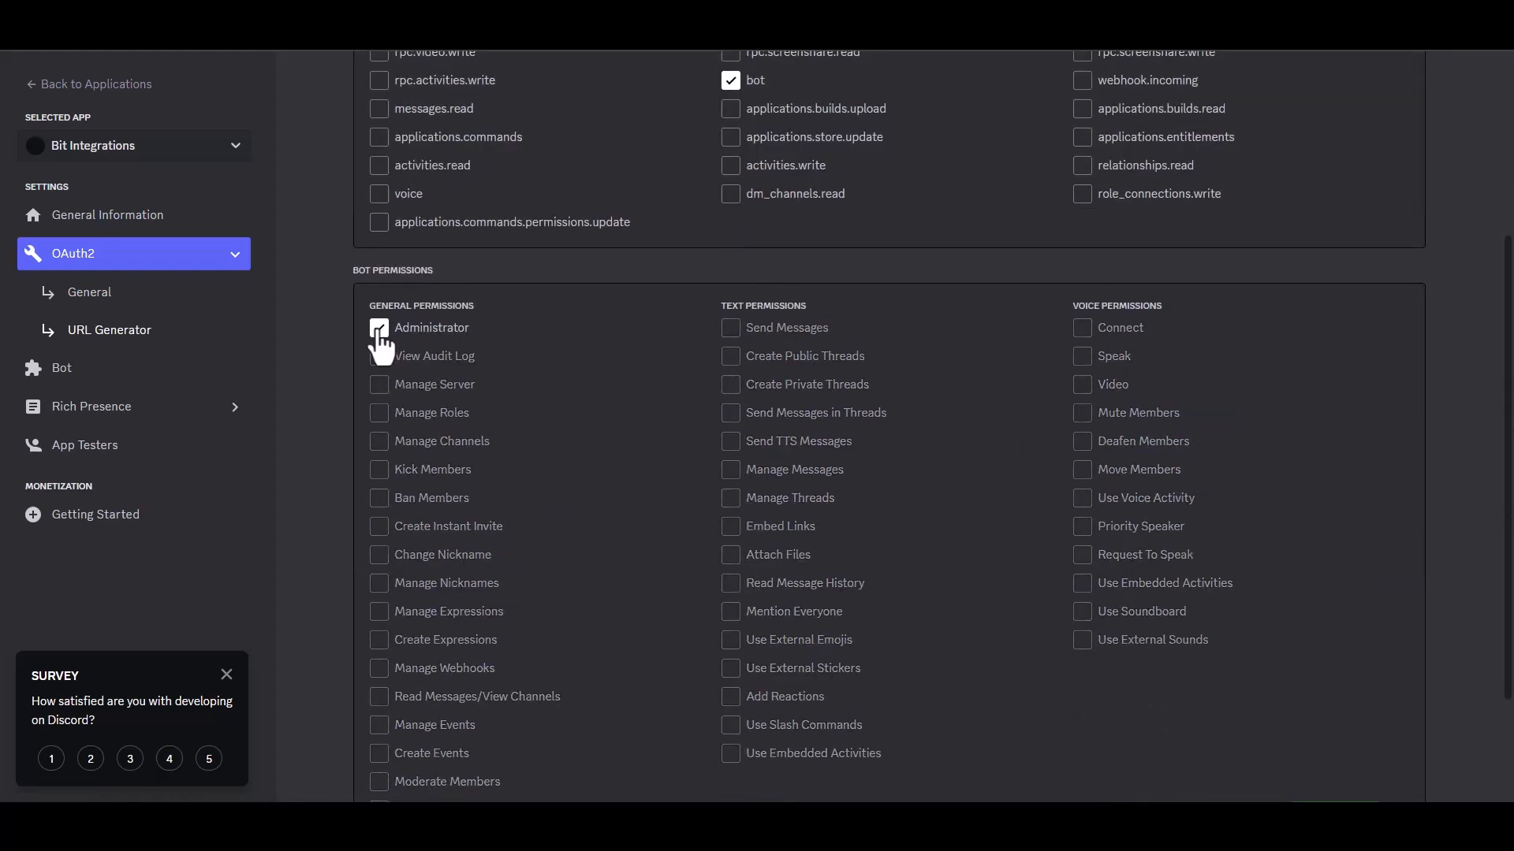
pyautogui.click(378, 327)
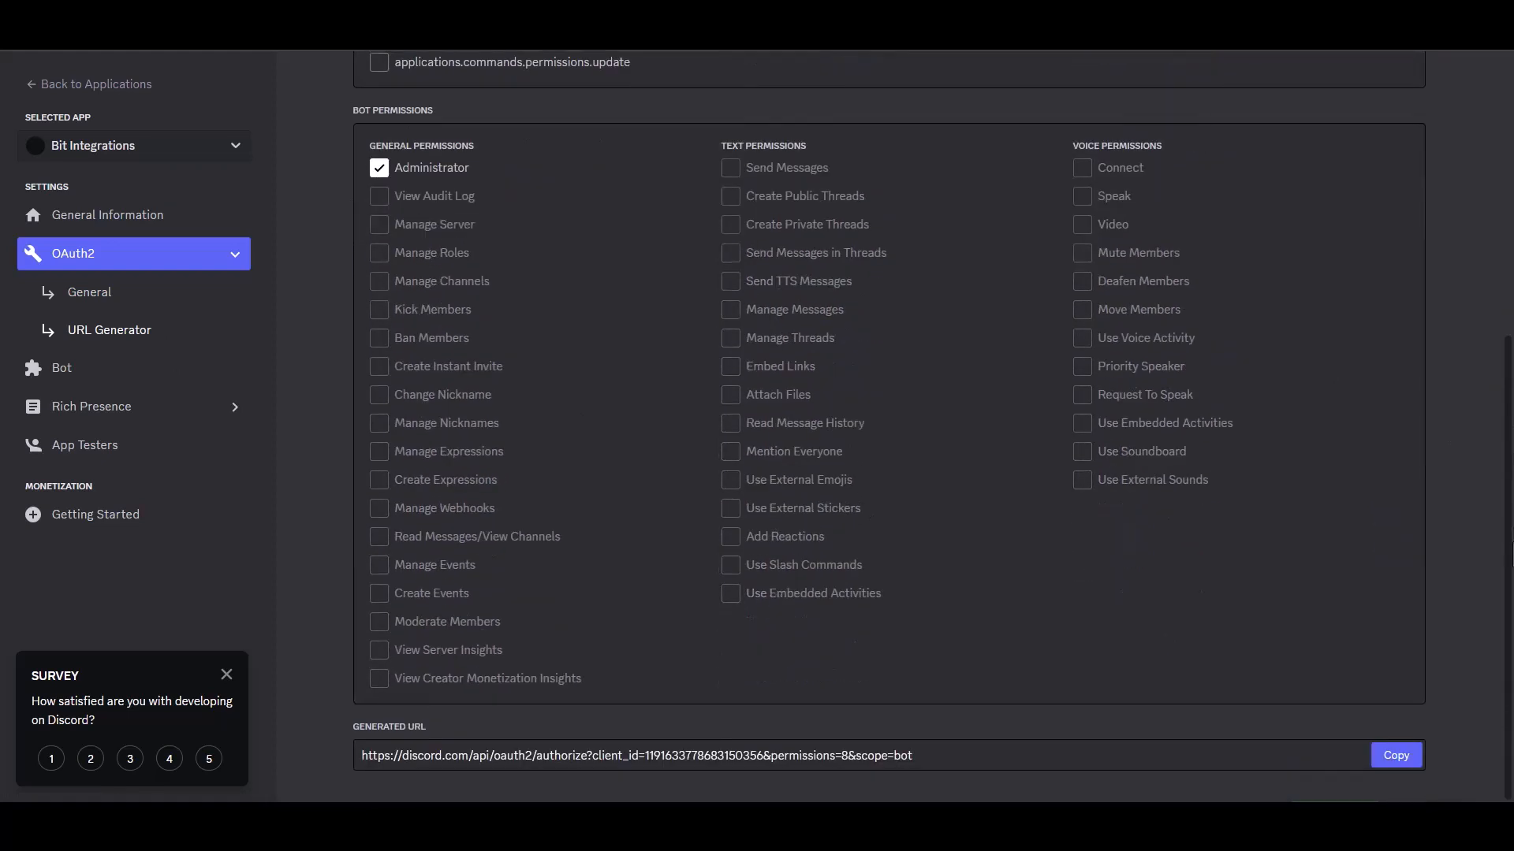
pyautogui.click(1393, 756)
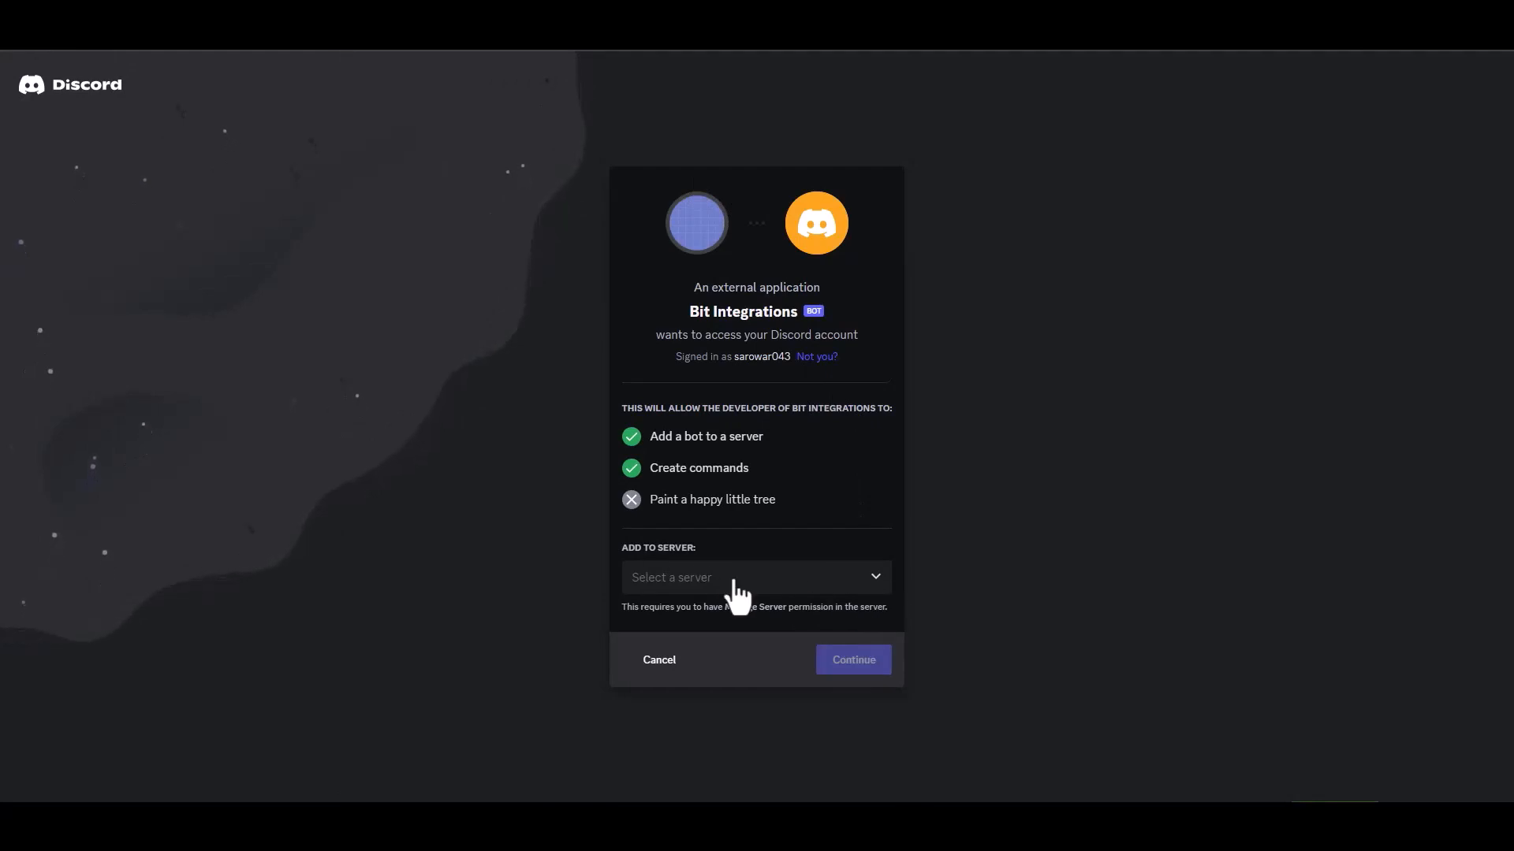
# - Add the bot to sarowar's server with Administrator access, passing the hCaptcha check
pyautogui.click(756, 577)
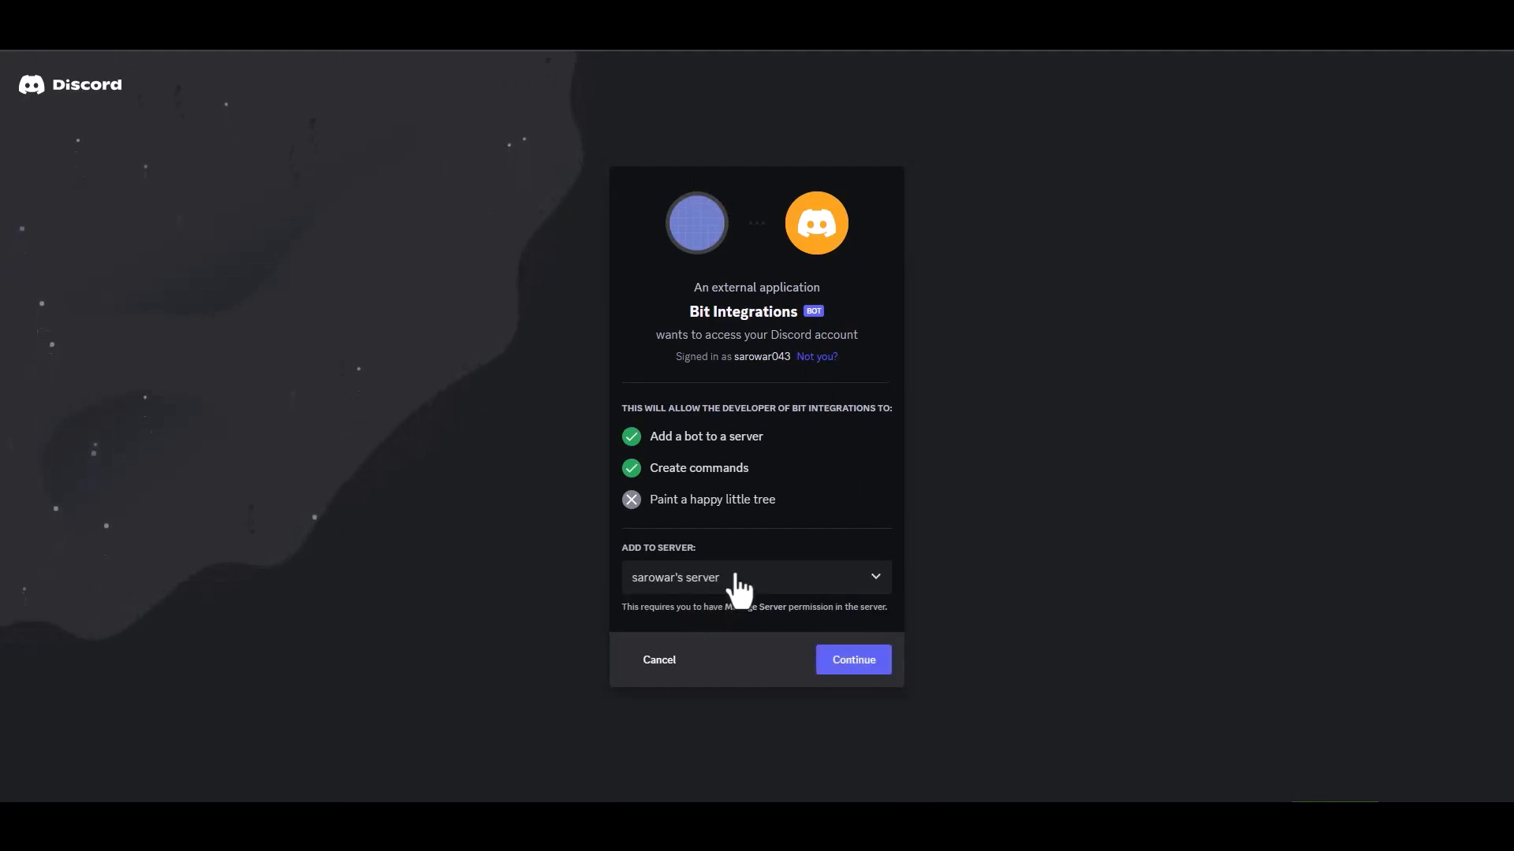
pyautogui.click(850, 660)
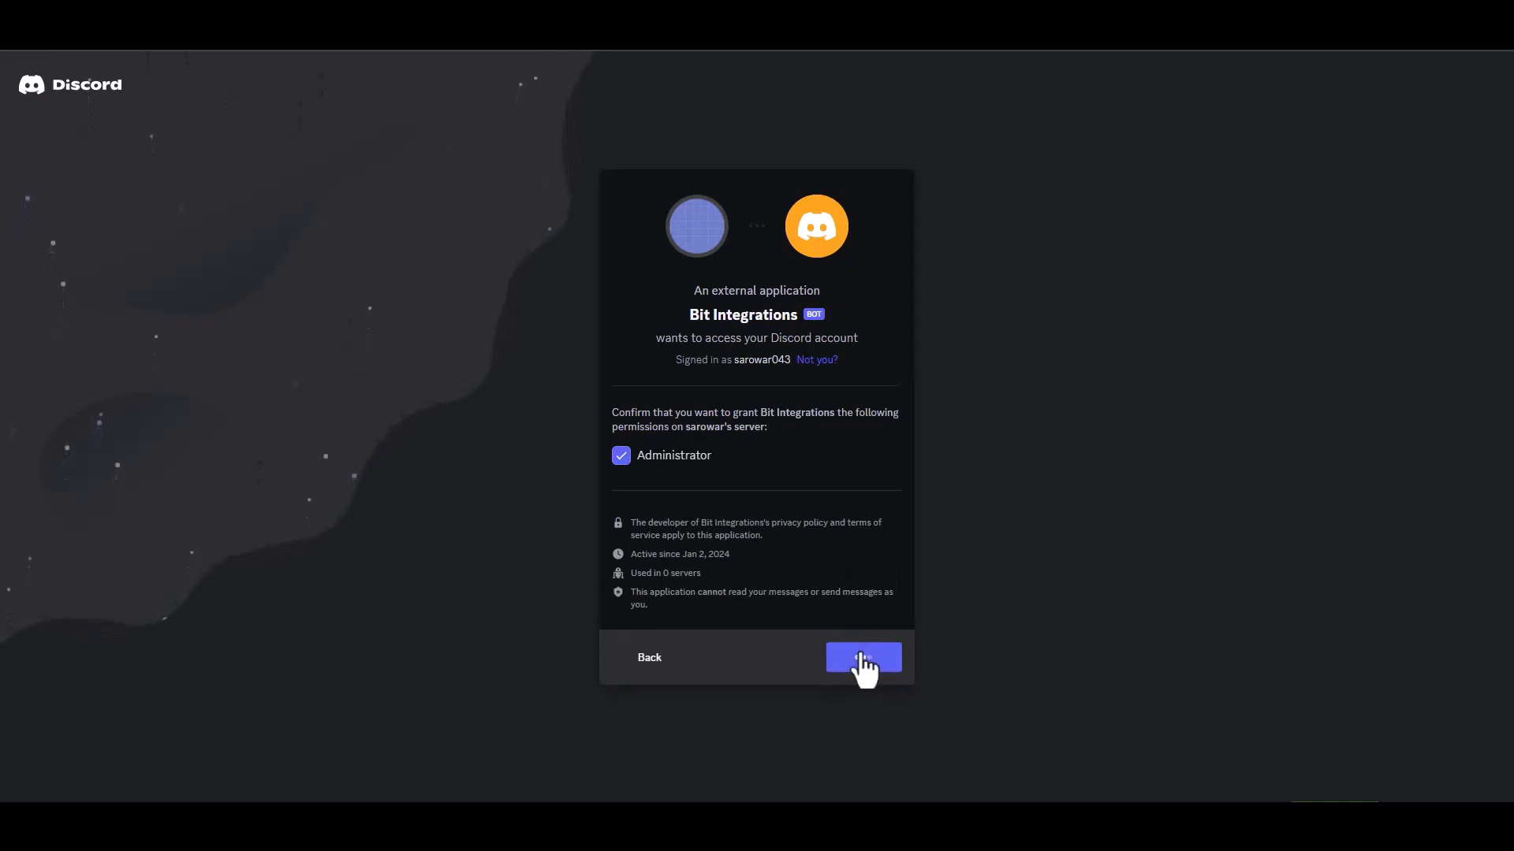
pyautogui.click(861, 657)
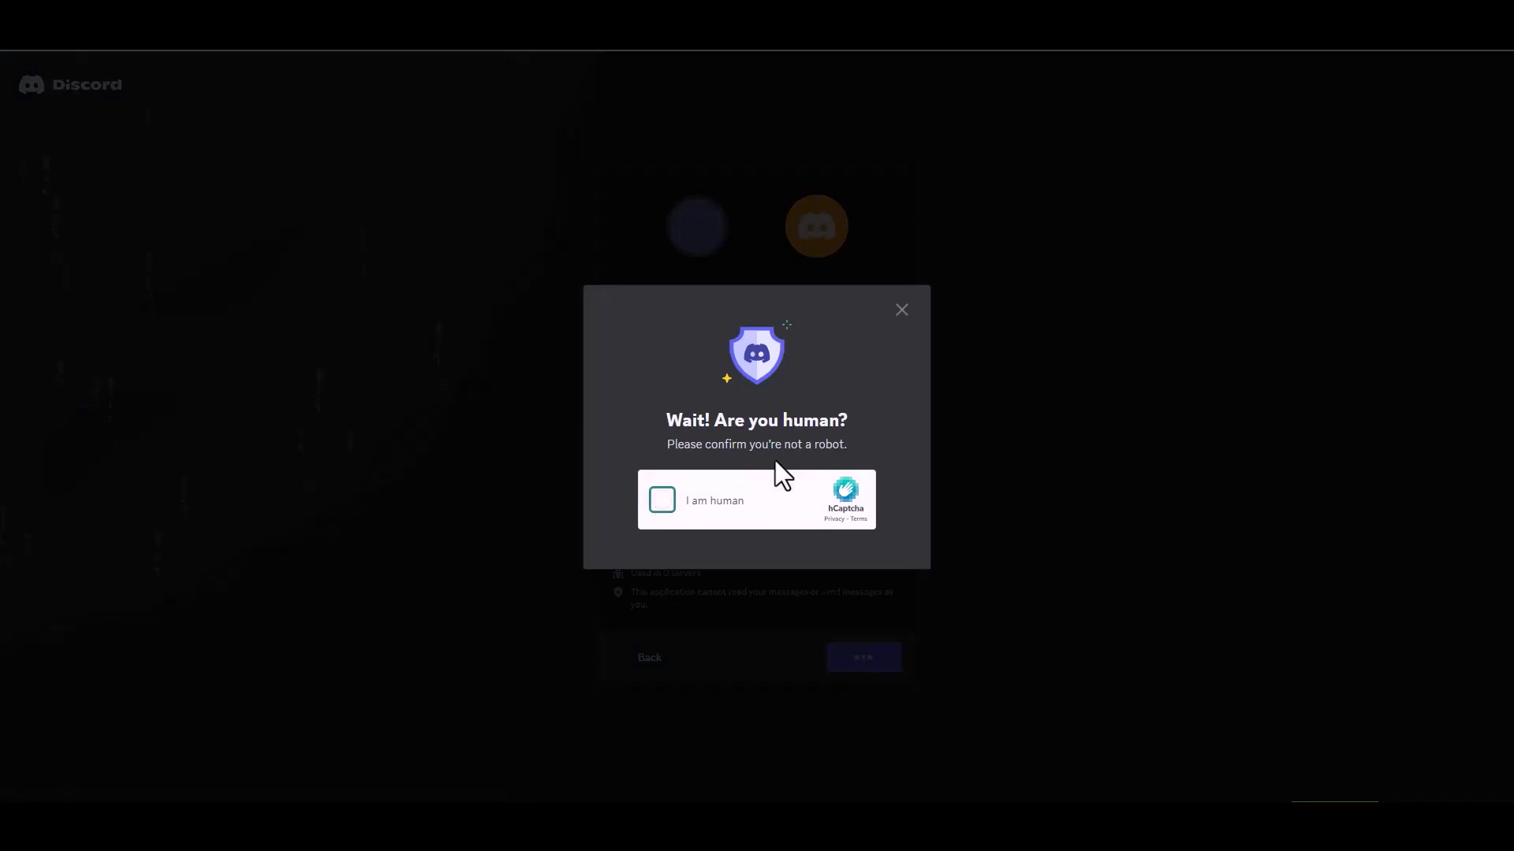
pyautogui.click(662, 500)
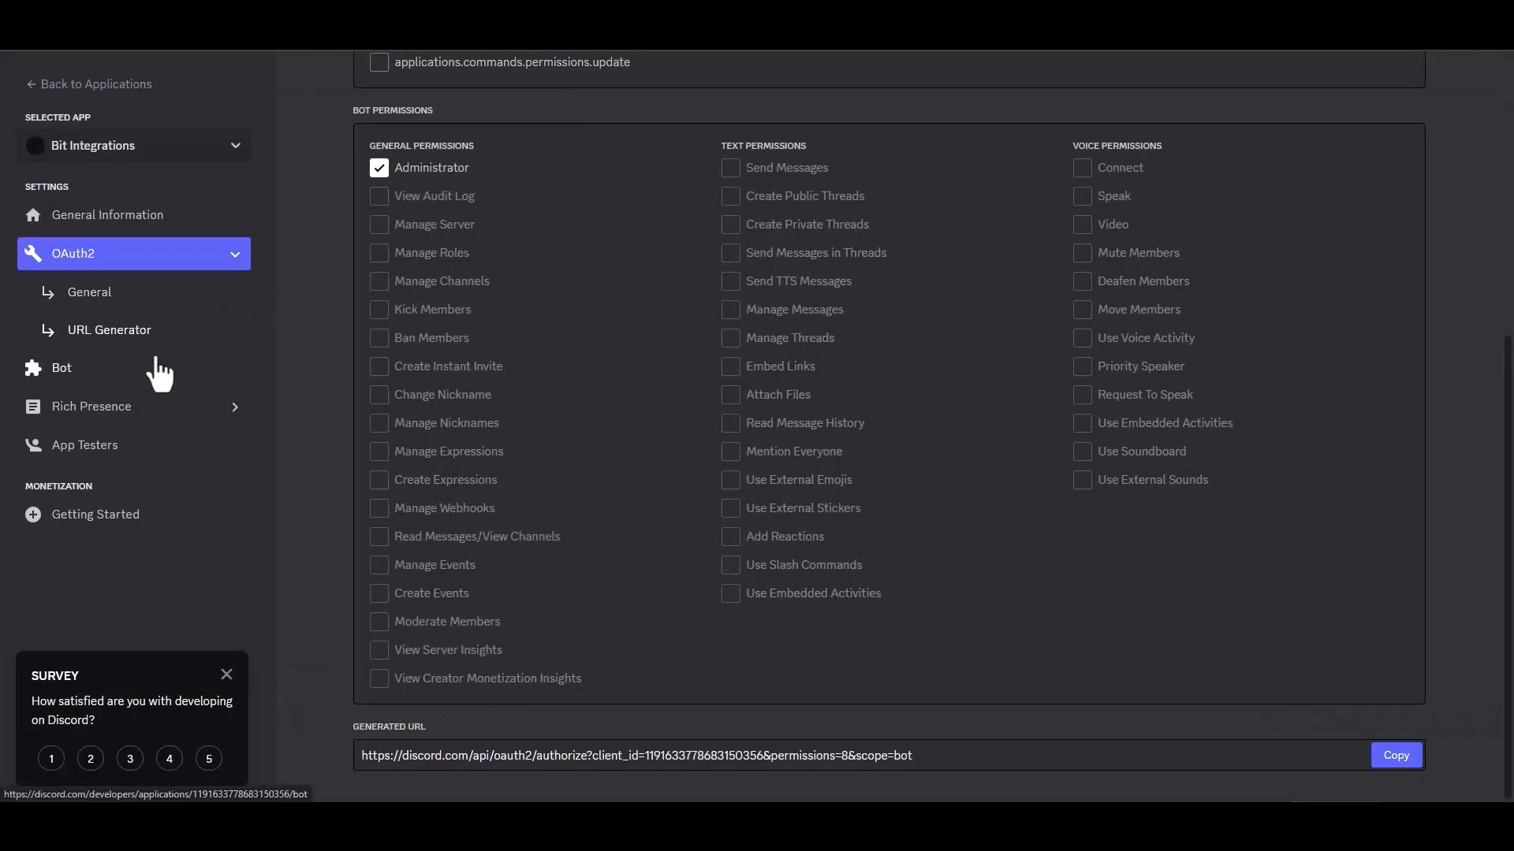
pyautogui.moveTo(113, 384)
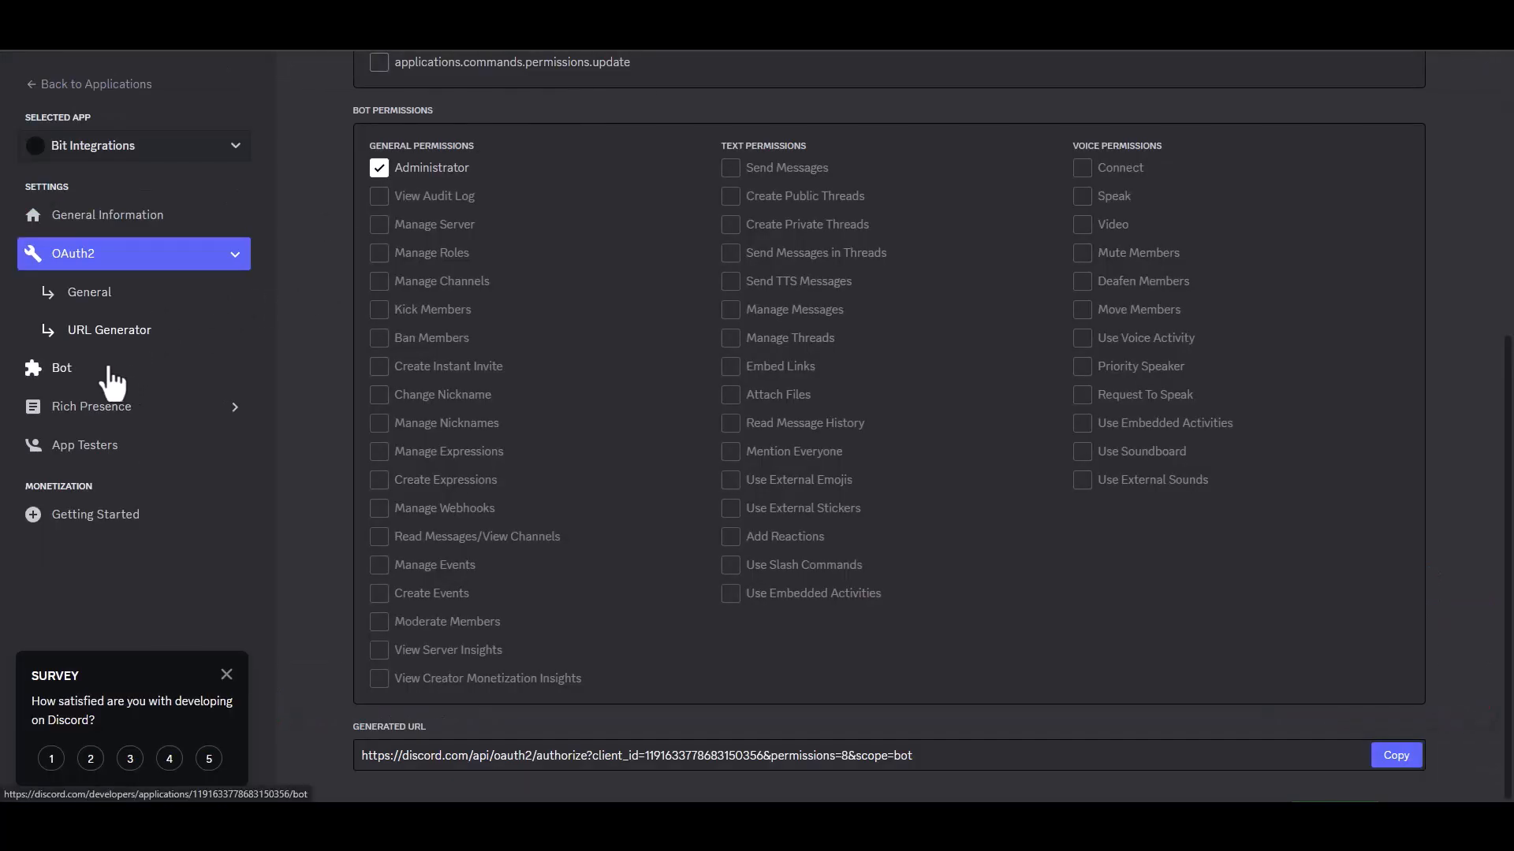
# - Reset the Bit Integrations bot token from the Bot page, confirming 'Yes, do it!'
pyautogui.click(61, 368)
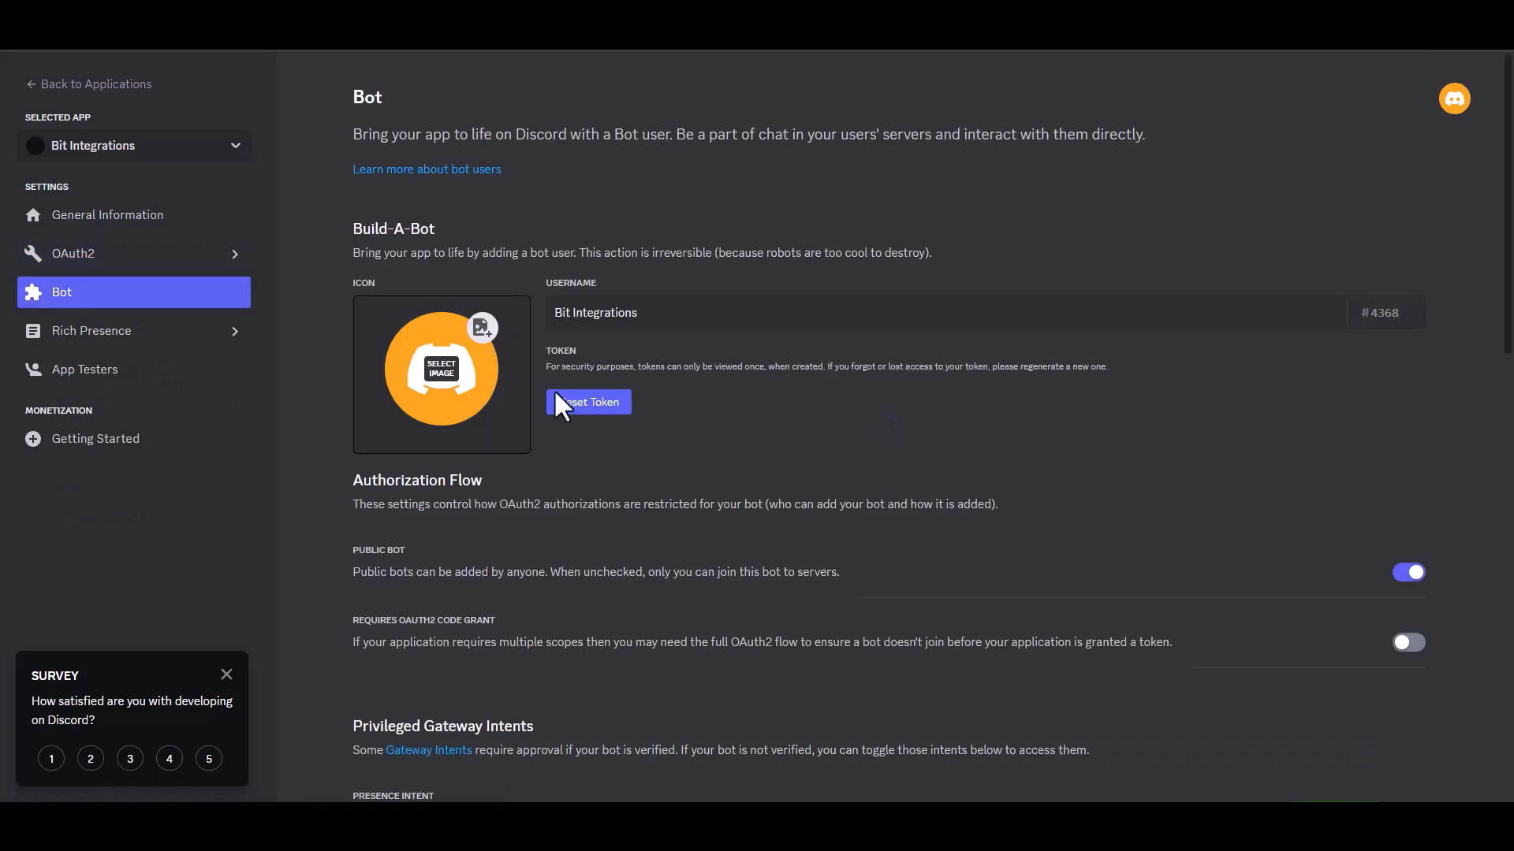
pyautogui.click(586, 401)
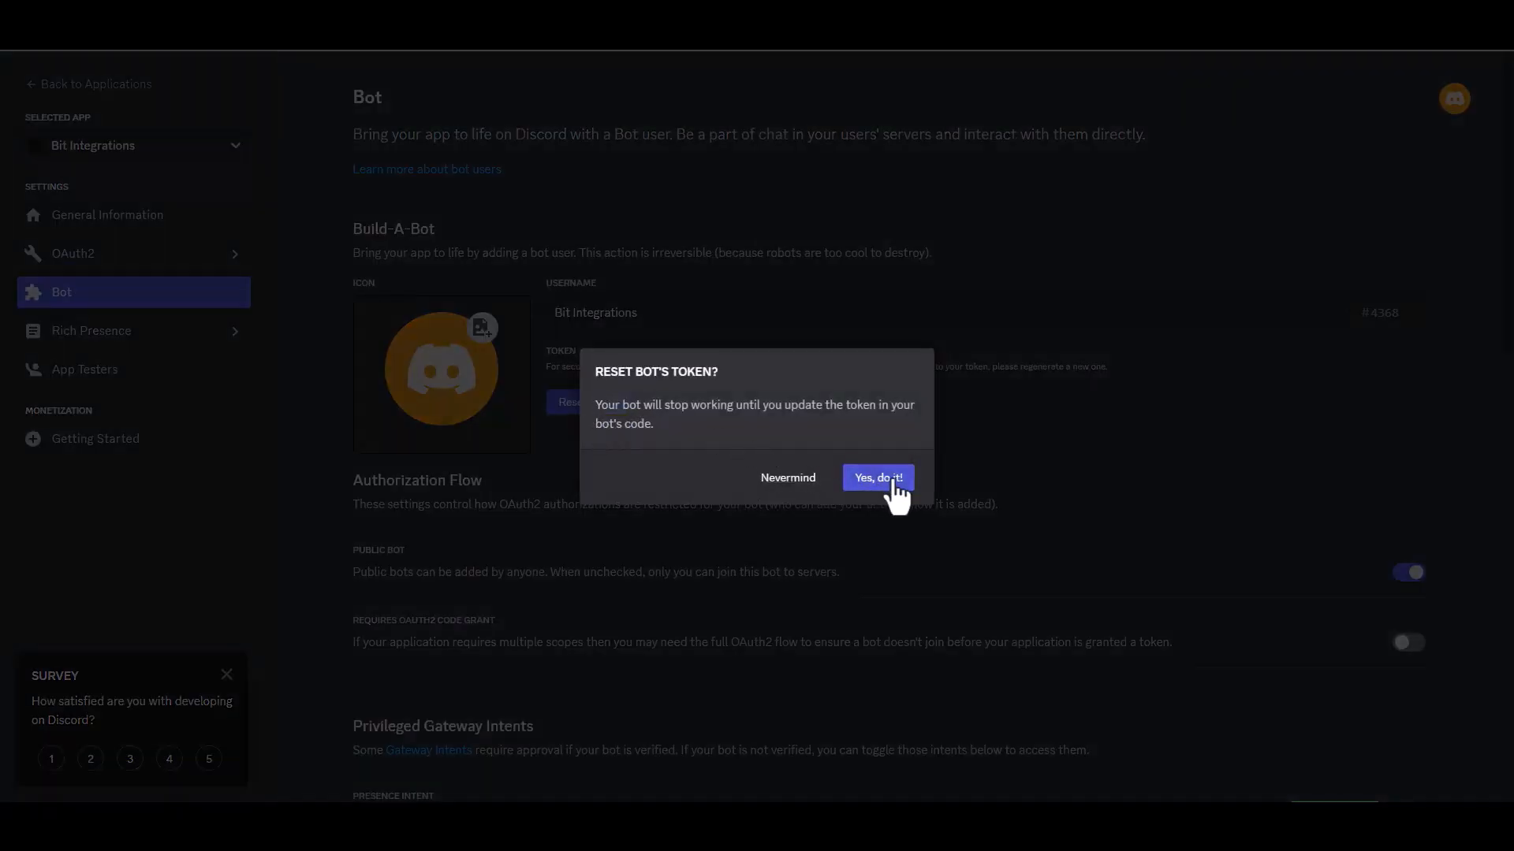
pyautogui.click(877, 477)
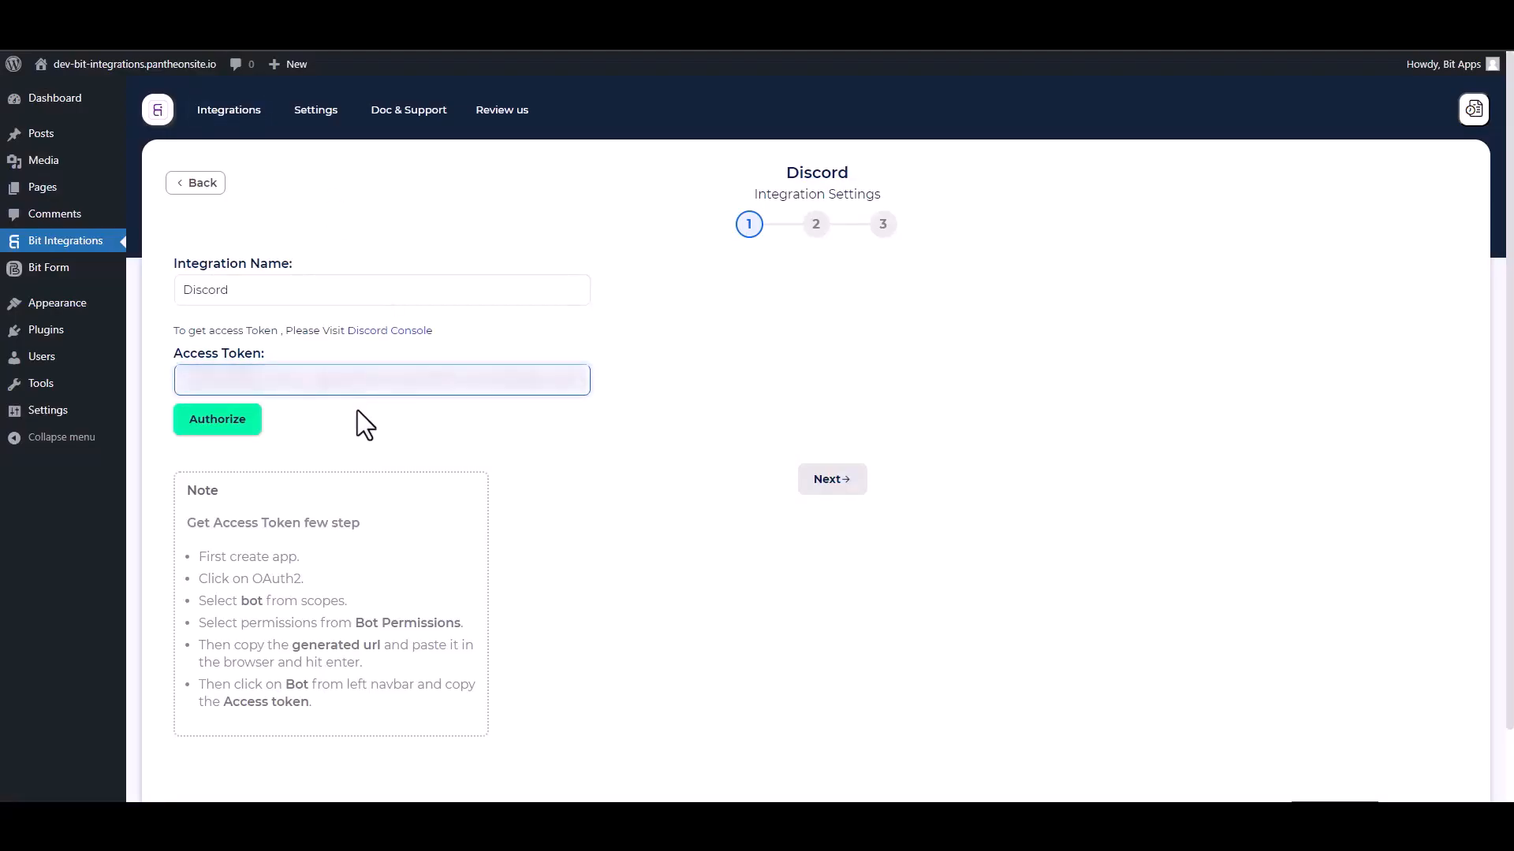
# - Authorize Bit Integrations' Discord connection using the pasted bot token
pyautogui.click(216, 419)
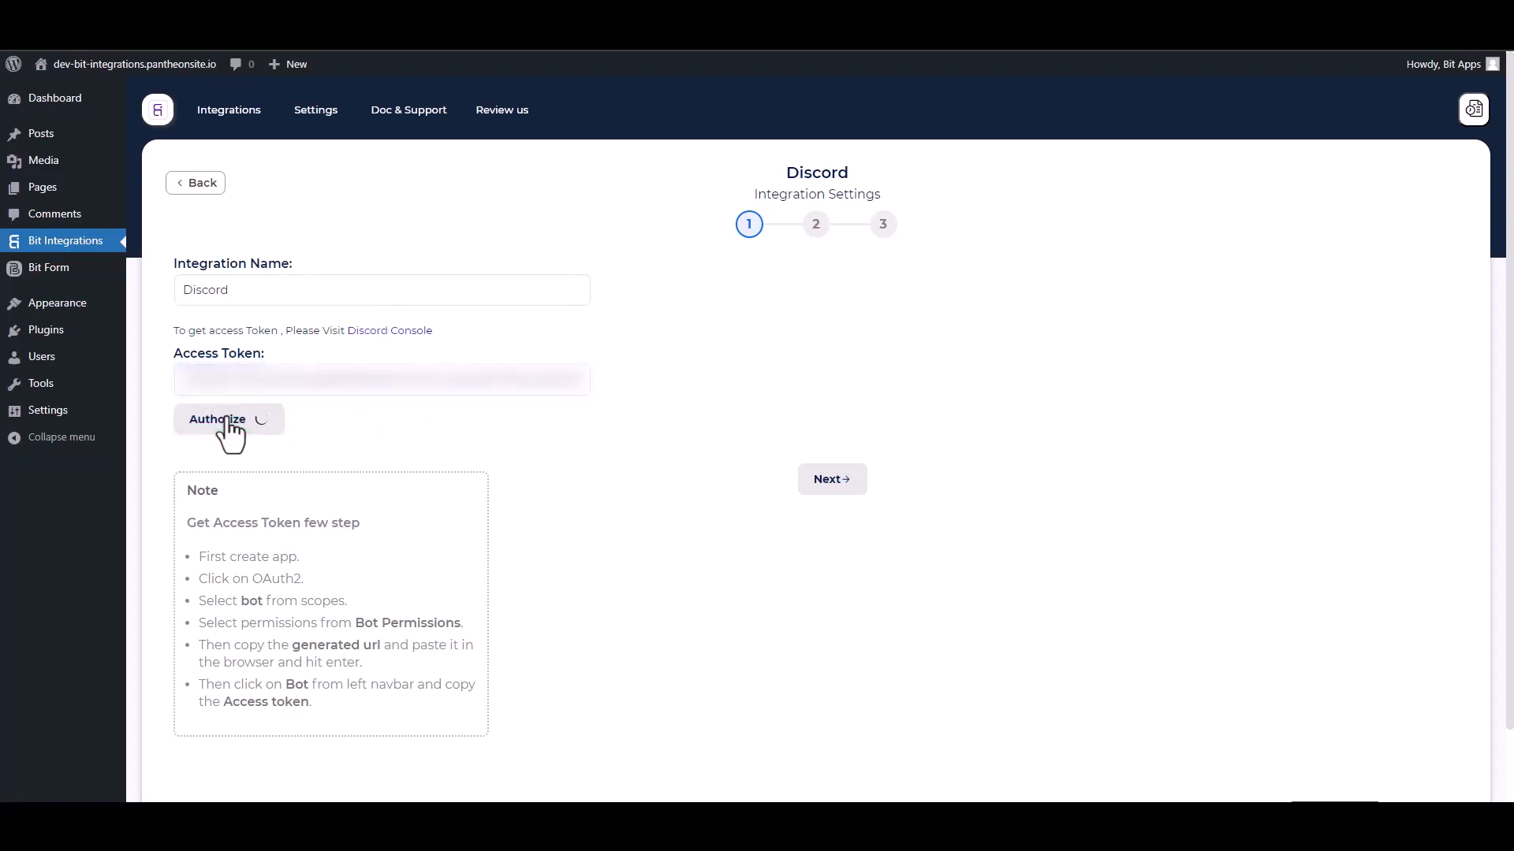
pyautogui.click(228, 418)
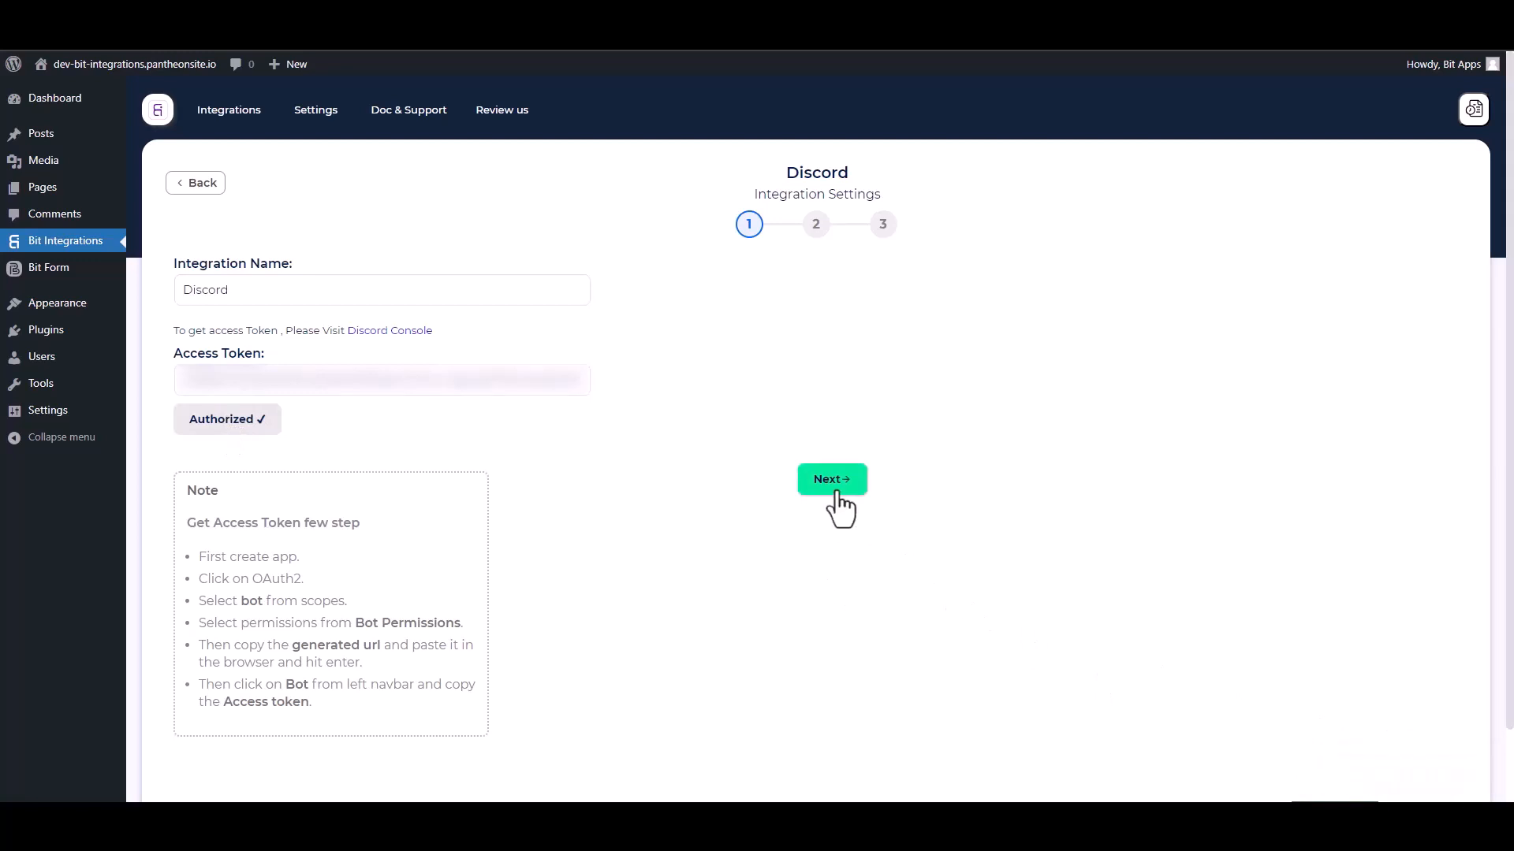
# - Target sarowar's server and #general, inserting the Name, Email and Phone fields into the message
pyautogui.click(830, 479)
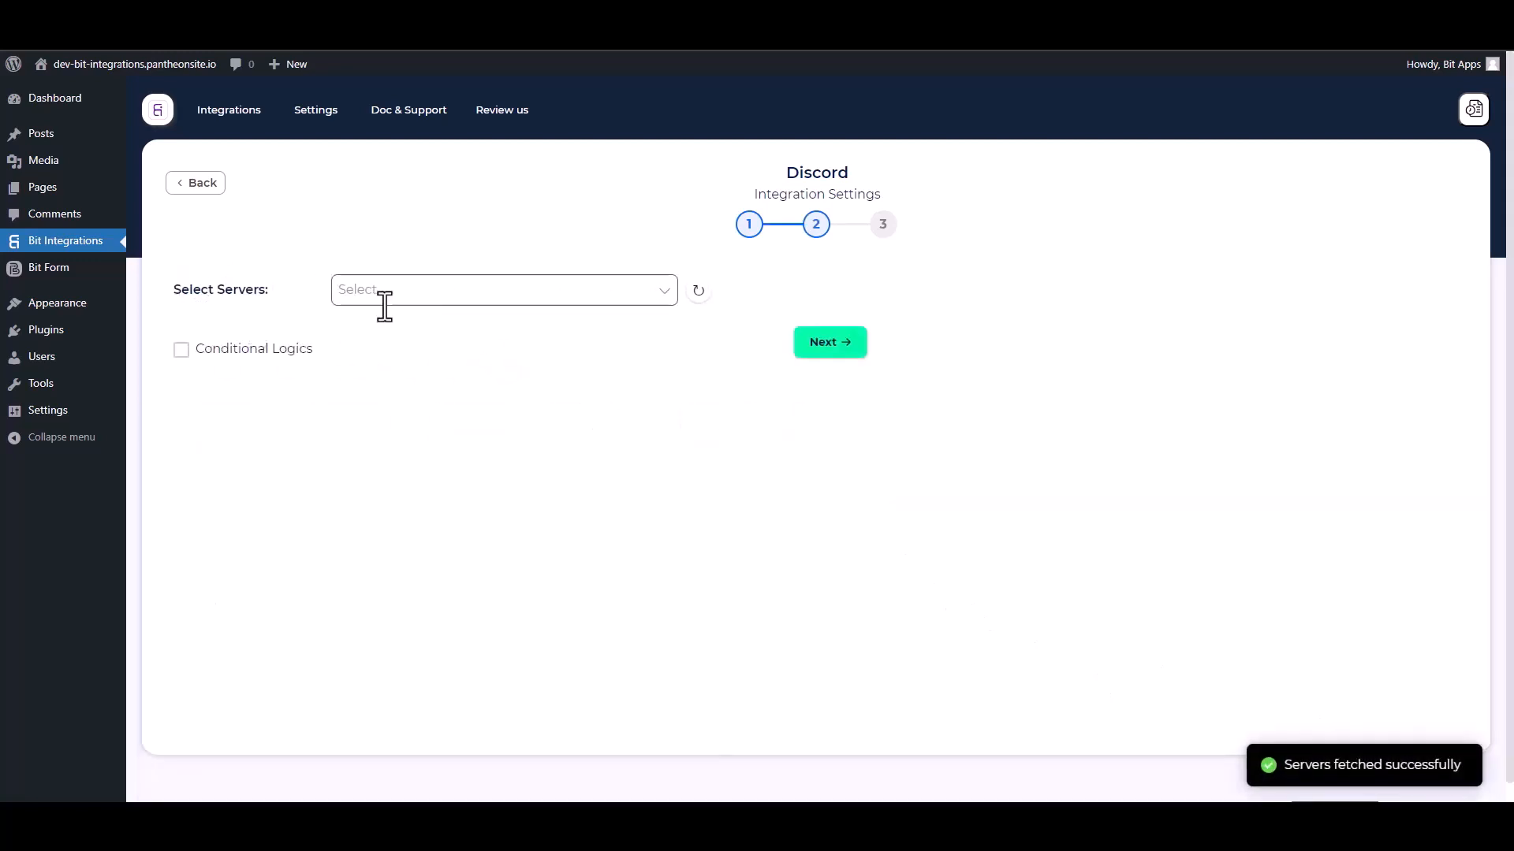
pyautogui.click(502, 289)
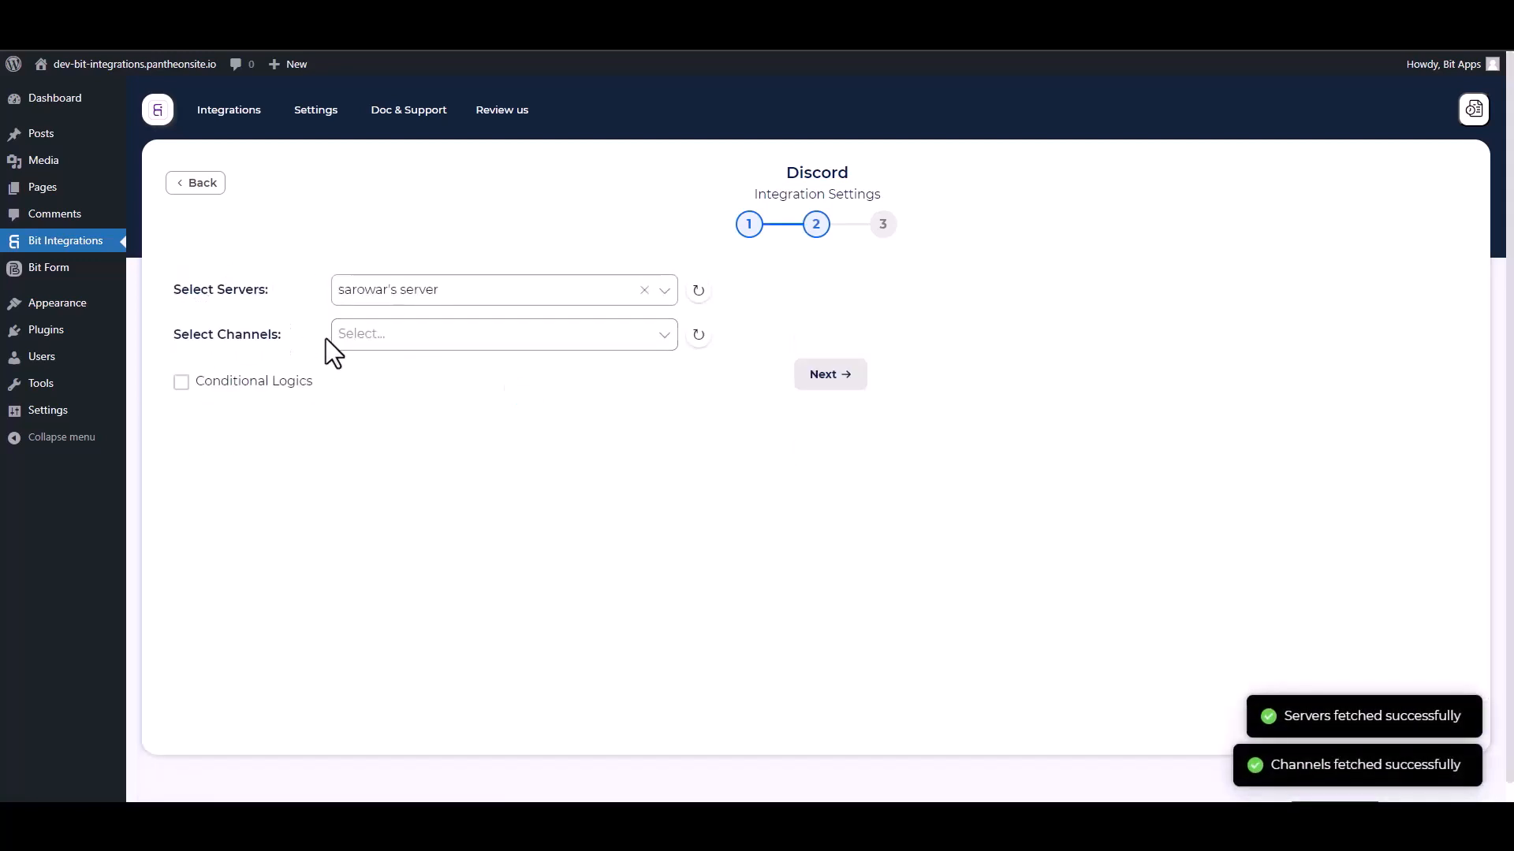
pyautogui.click(502, 334)
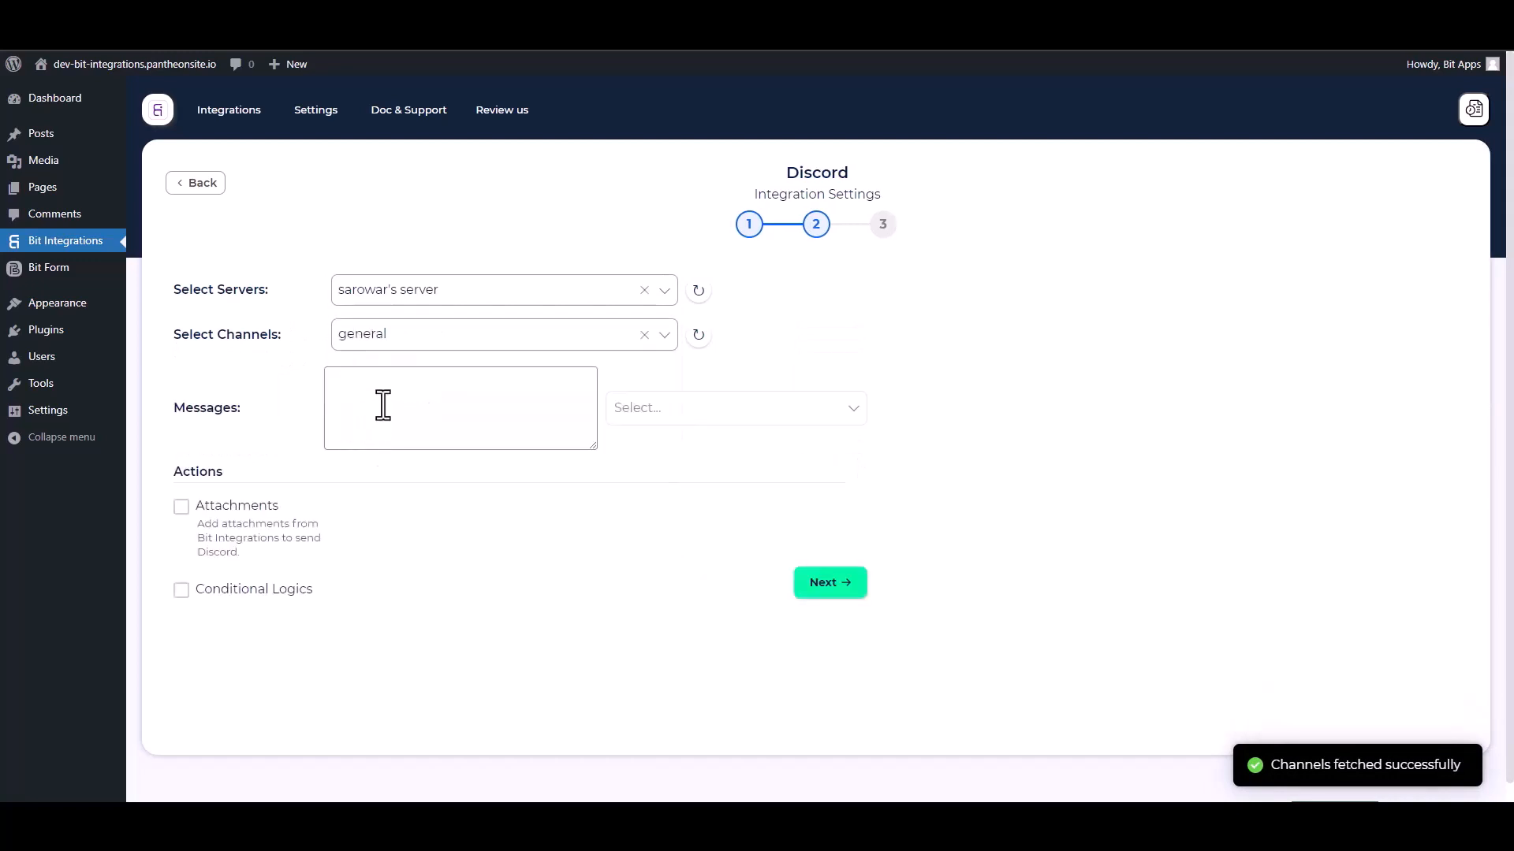
pyautogui.click(734, 407)
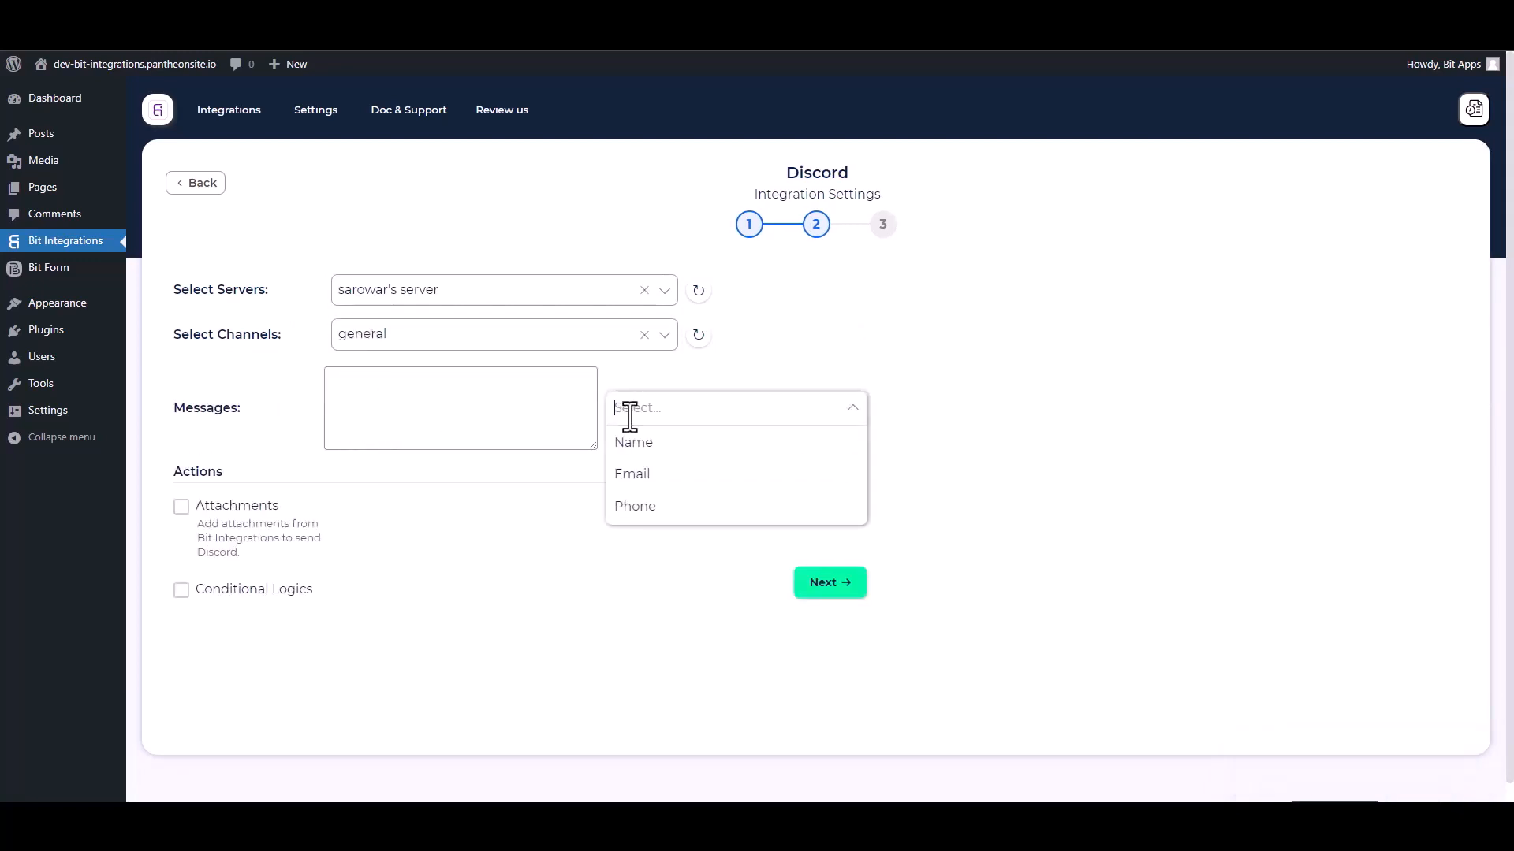
pyautogui.click(633, 443)
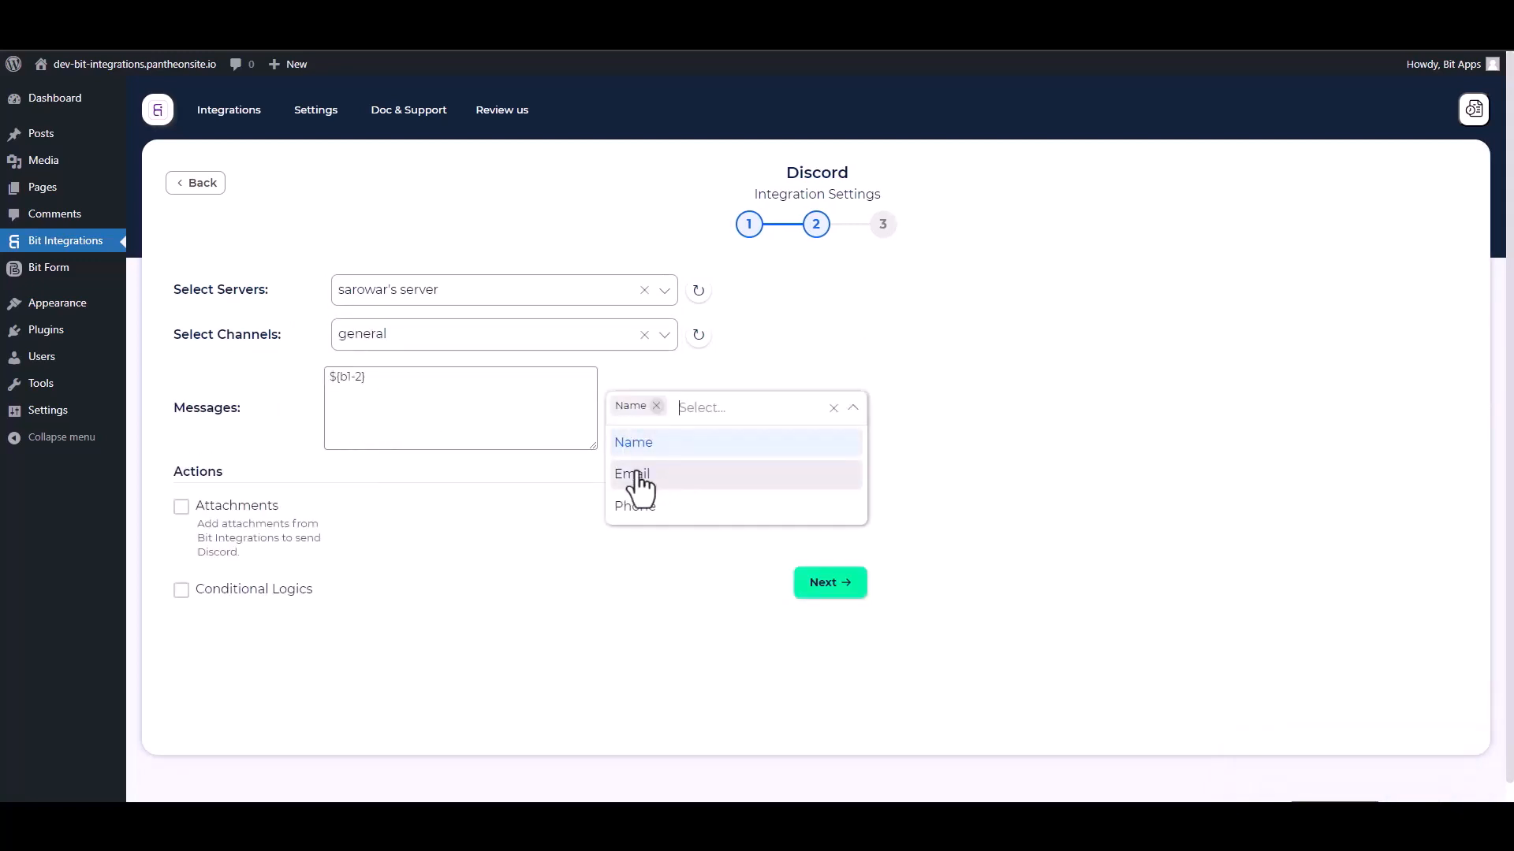
pyautogui.click(633, 473)
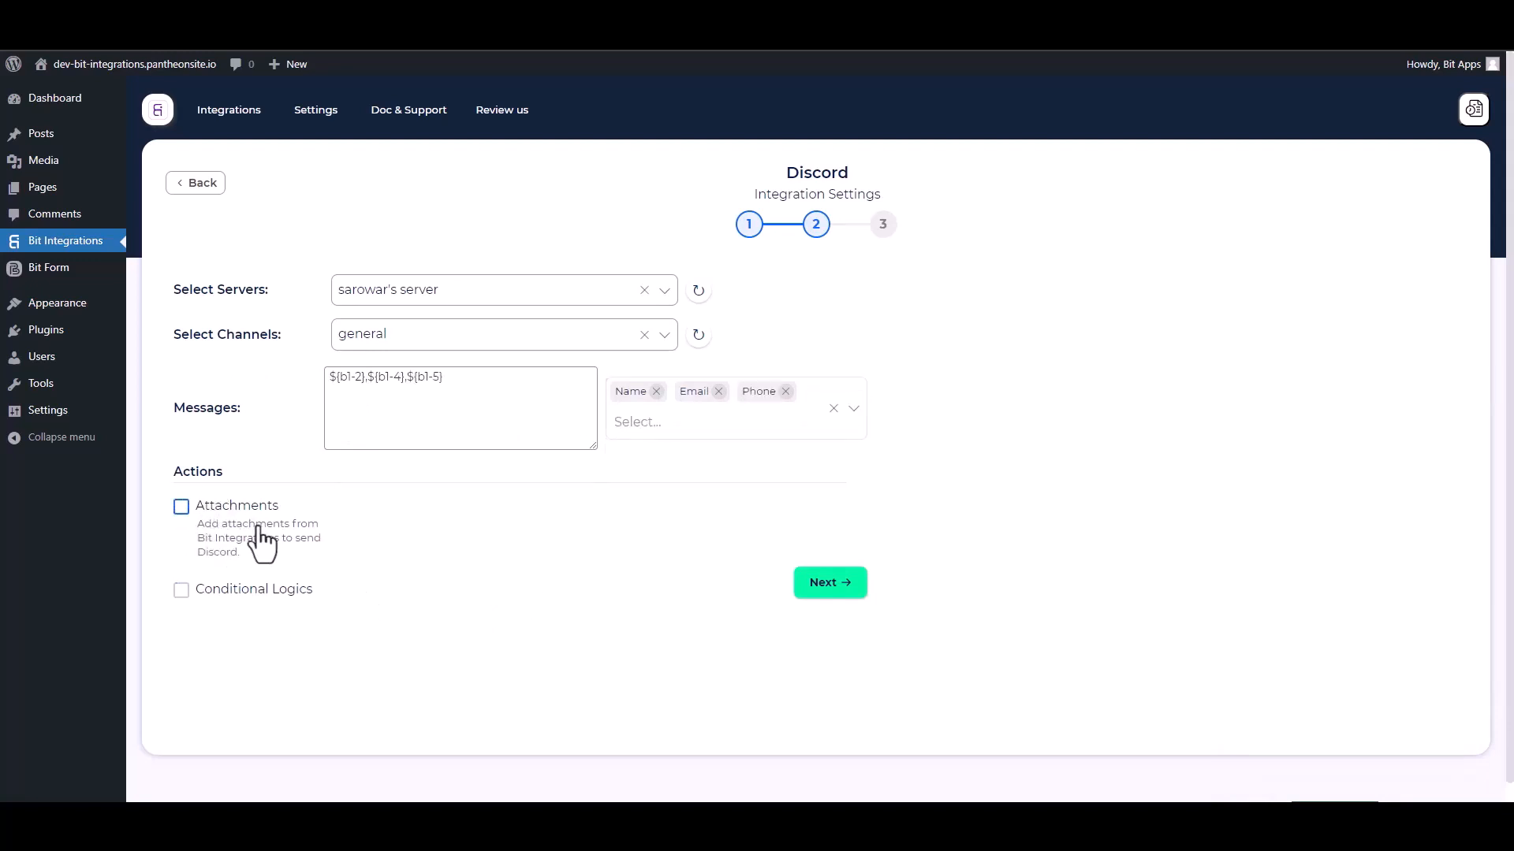
pyautogui.moveTo(298, 714)
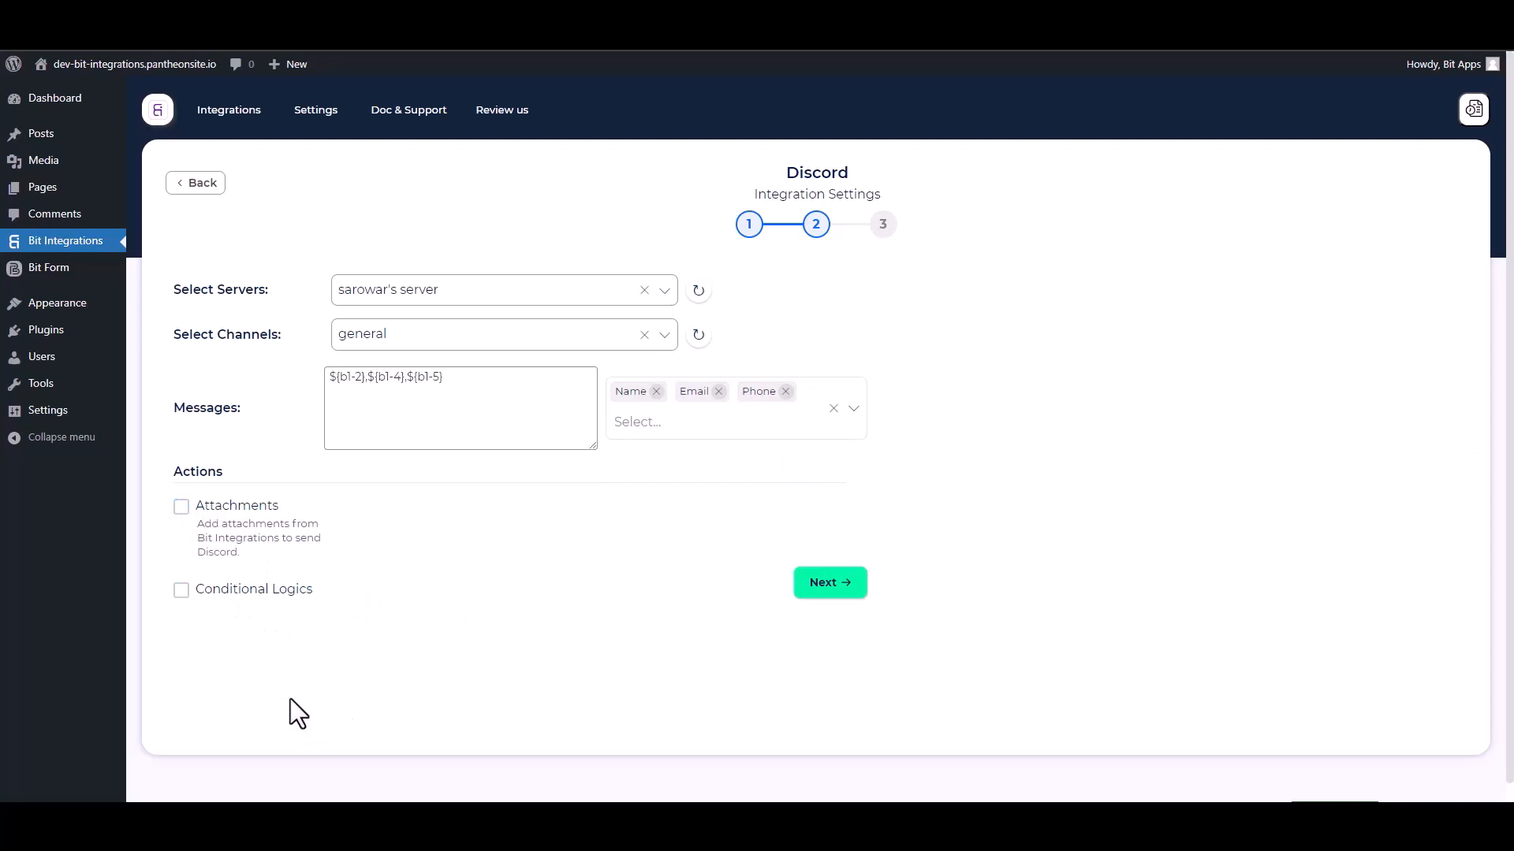
# - Leave Conditional Logics off, proceed, and Finish & Save the Discord integration
pyautogui.click(180, 589)
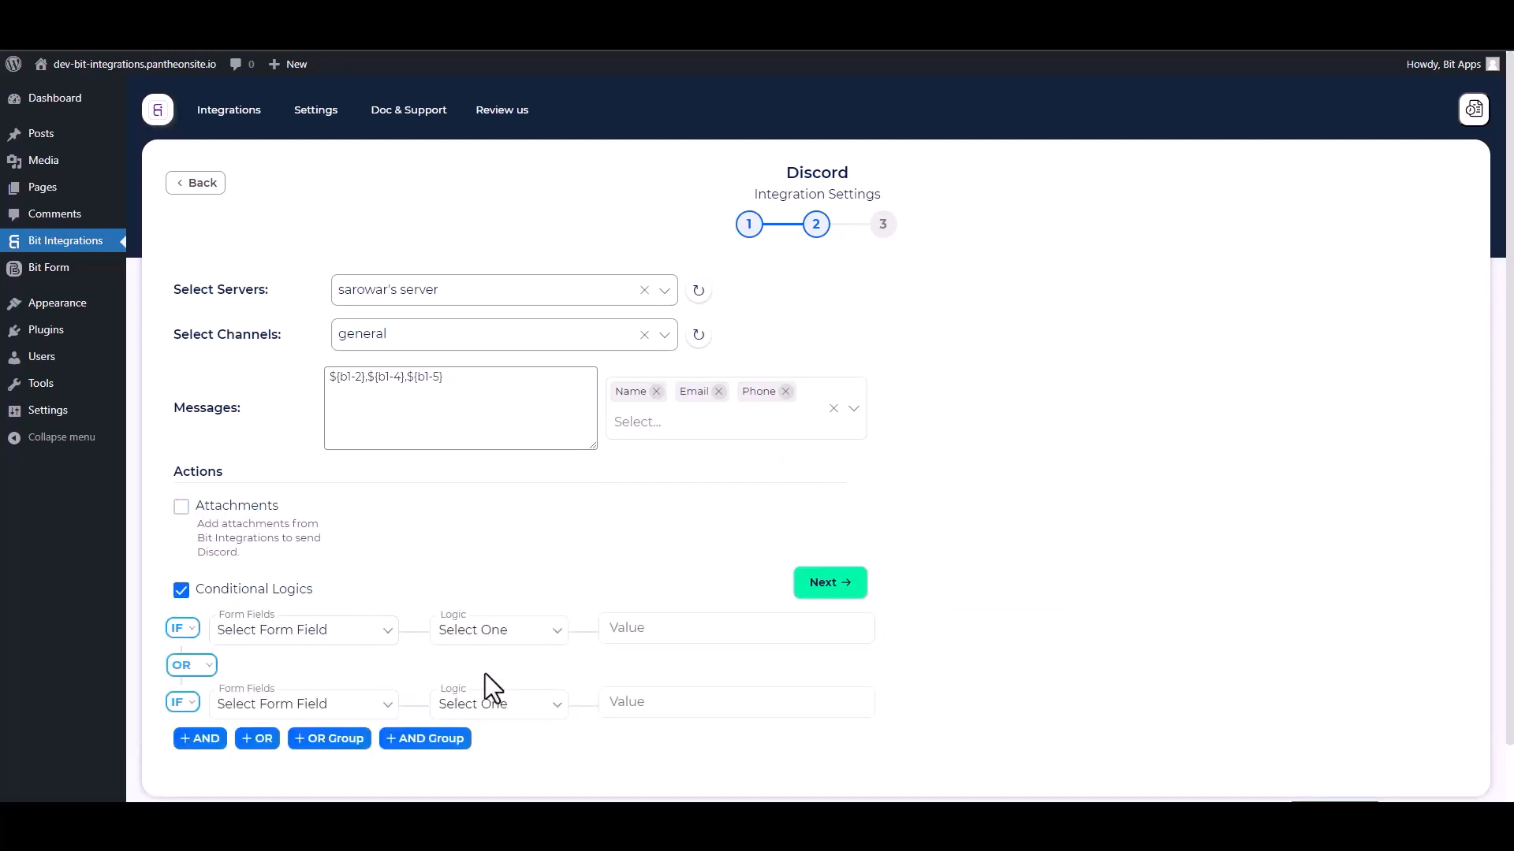
pyautogui.click(180, 590)
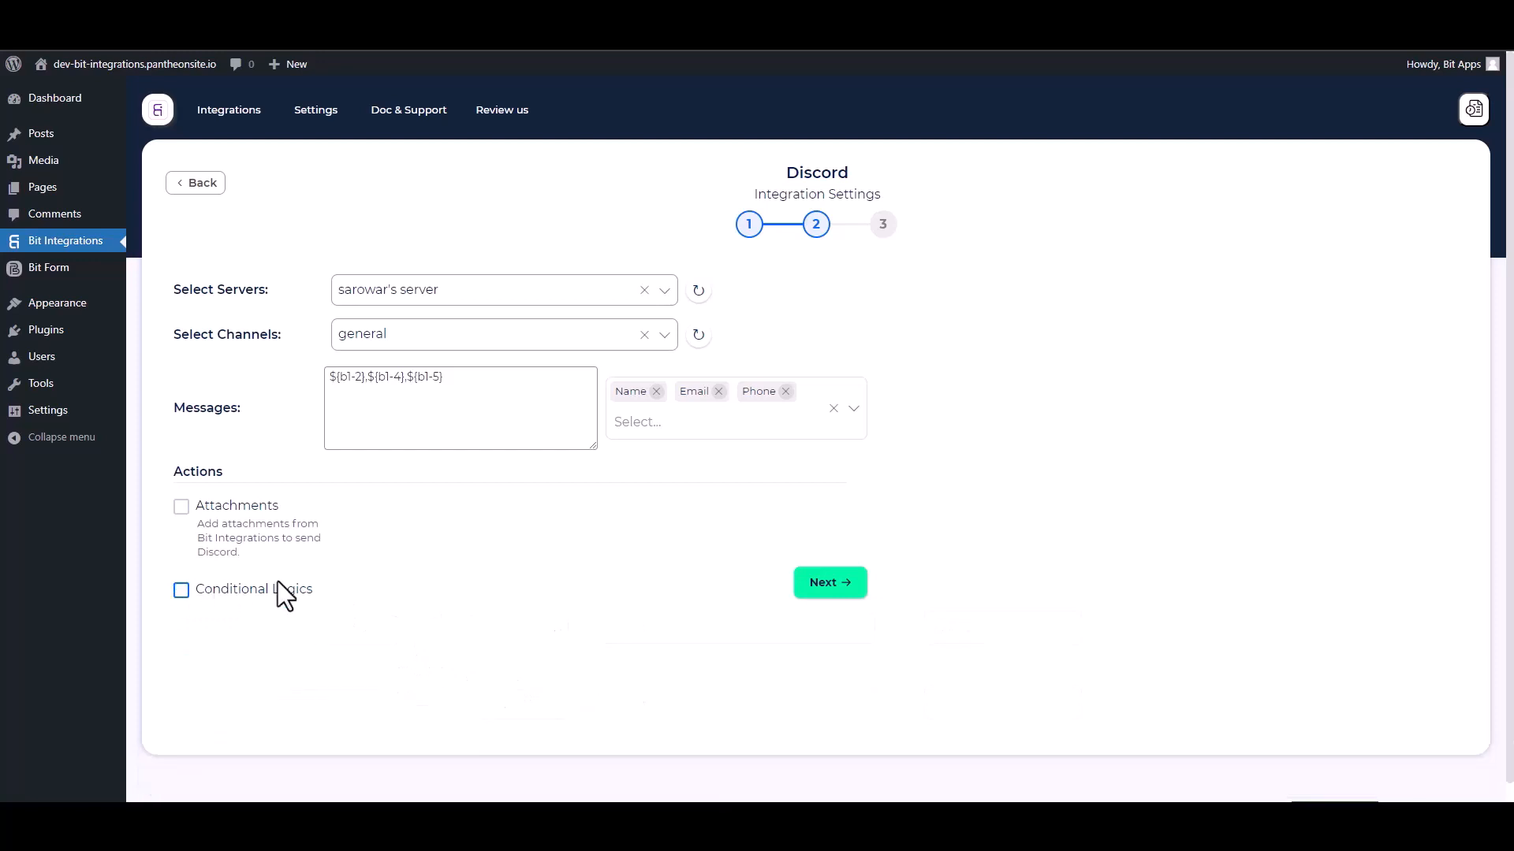
pyautogui.click(829, 582)
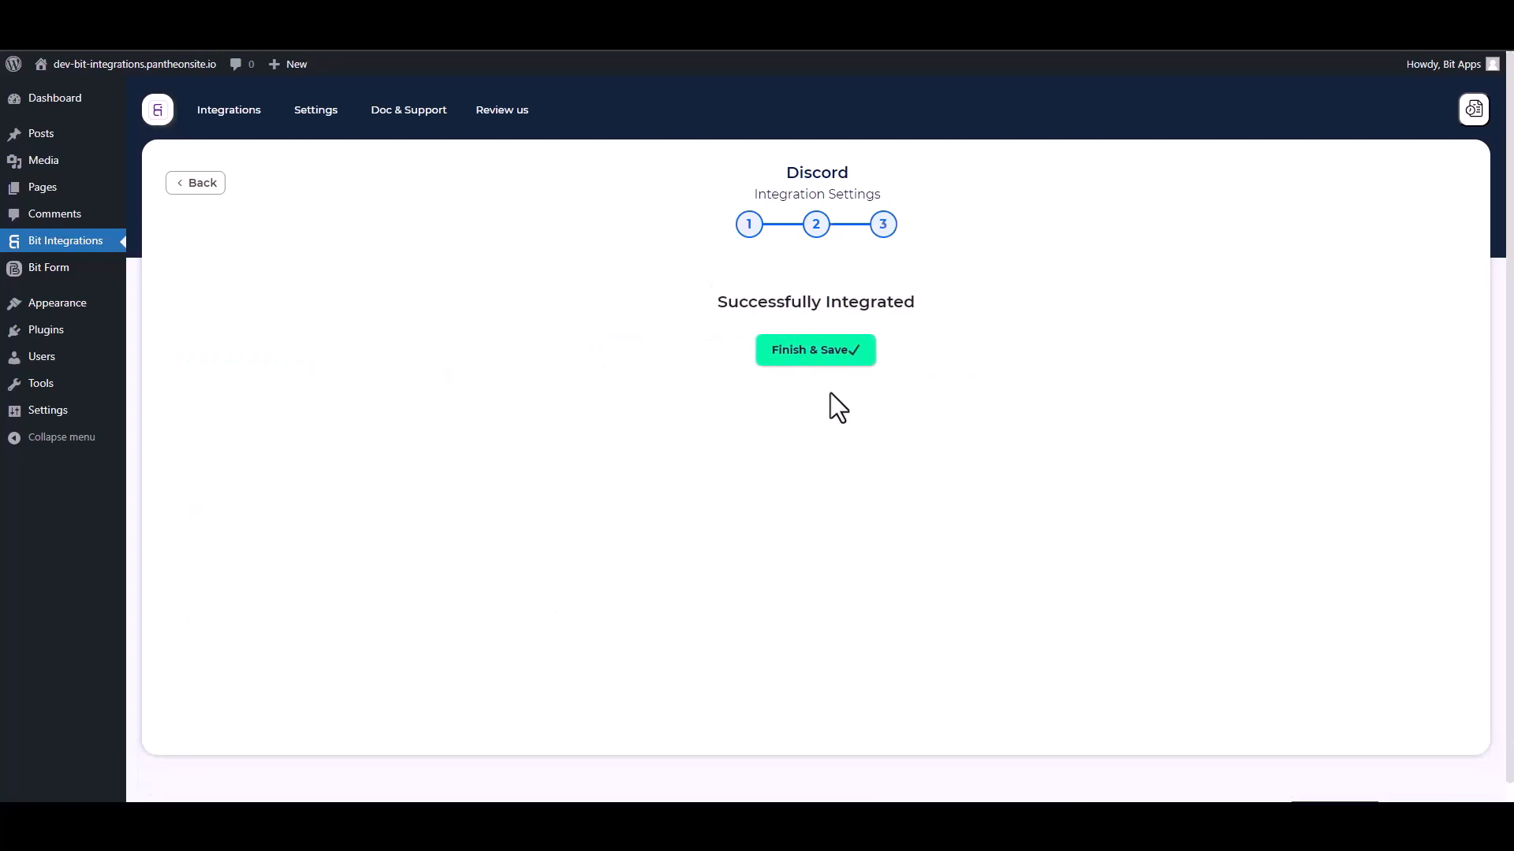
pyautogui.click(813, 349)
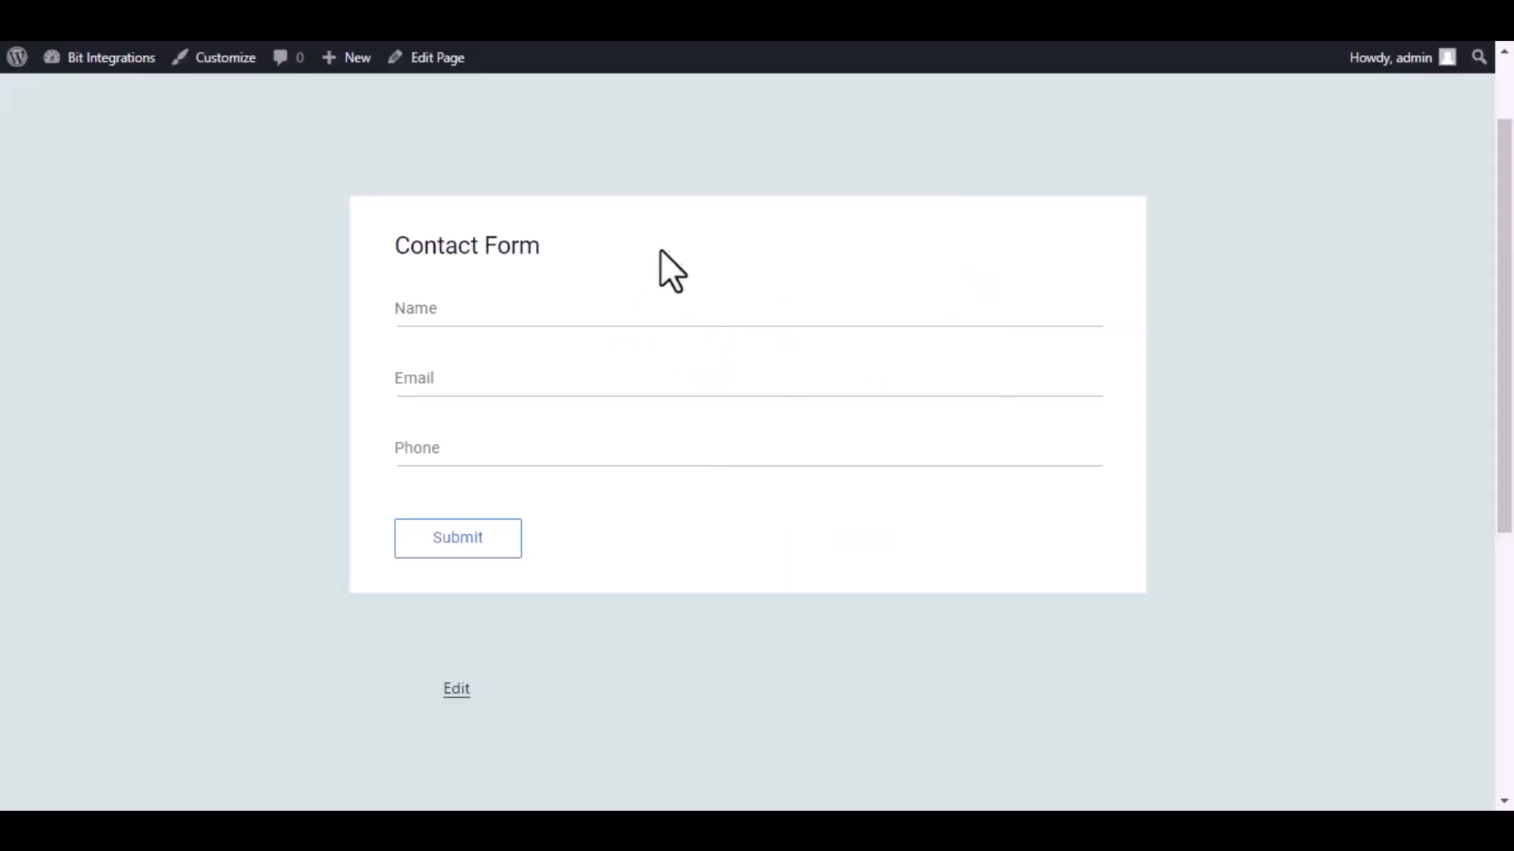
pyautogui.moveTo(773, 328)
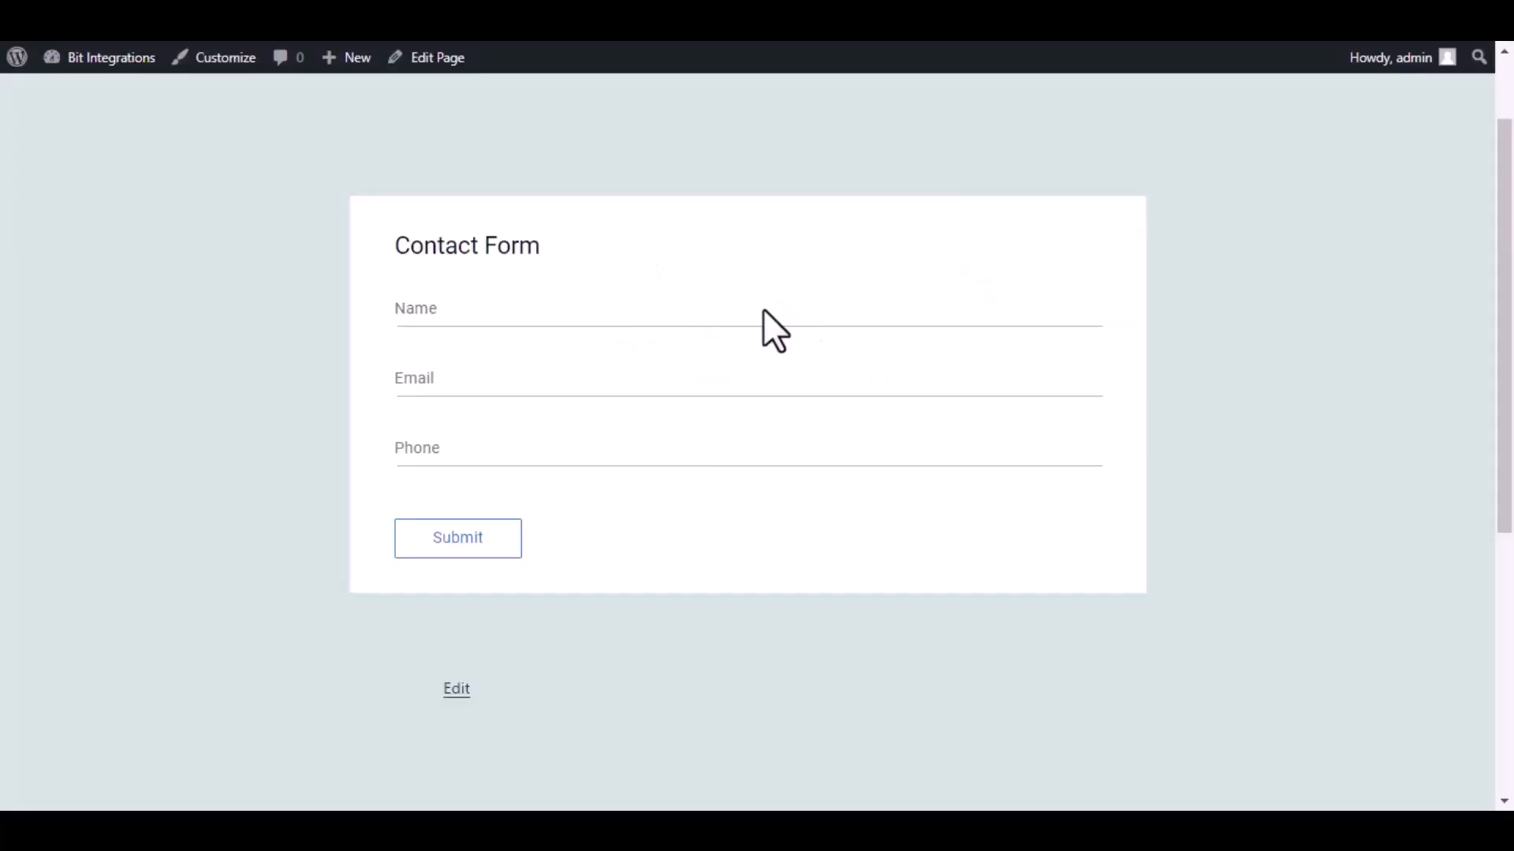
# - Submit a test contact form with name, email and phone, then open Discord's #general
pyautogui.click(749, 319)
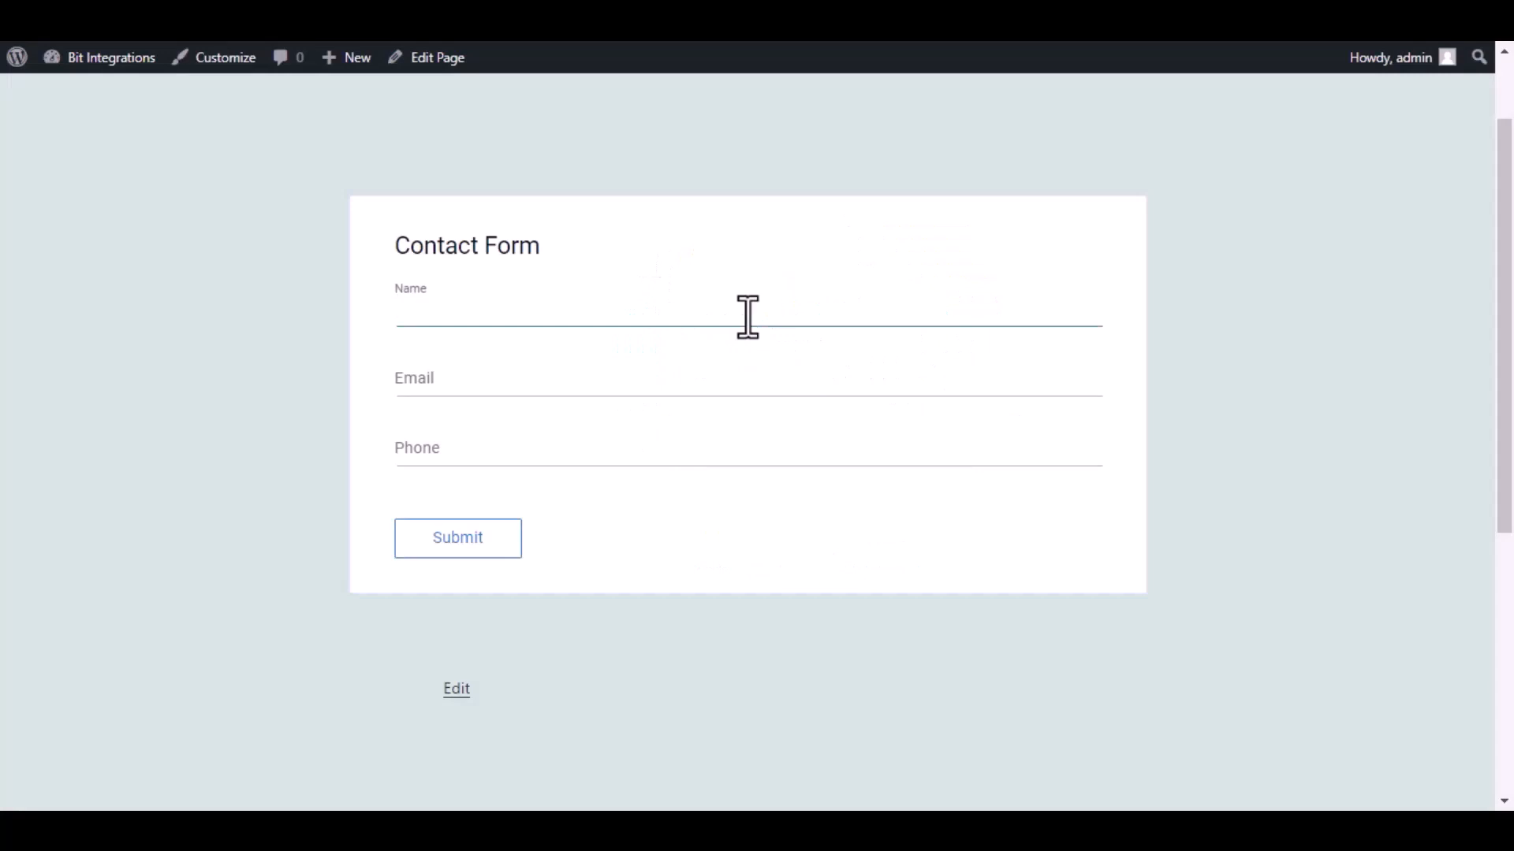
pyautogui.write('Bit Integration')
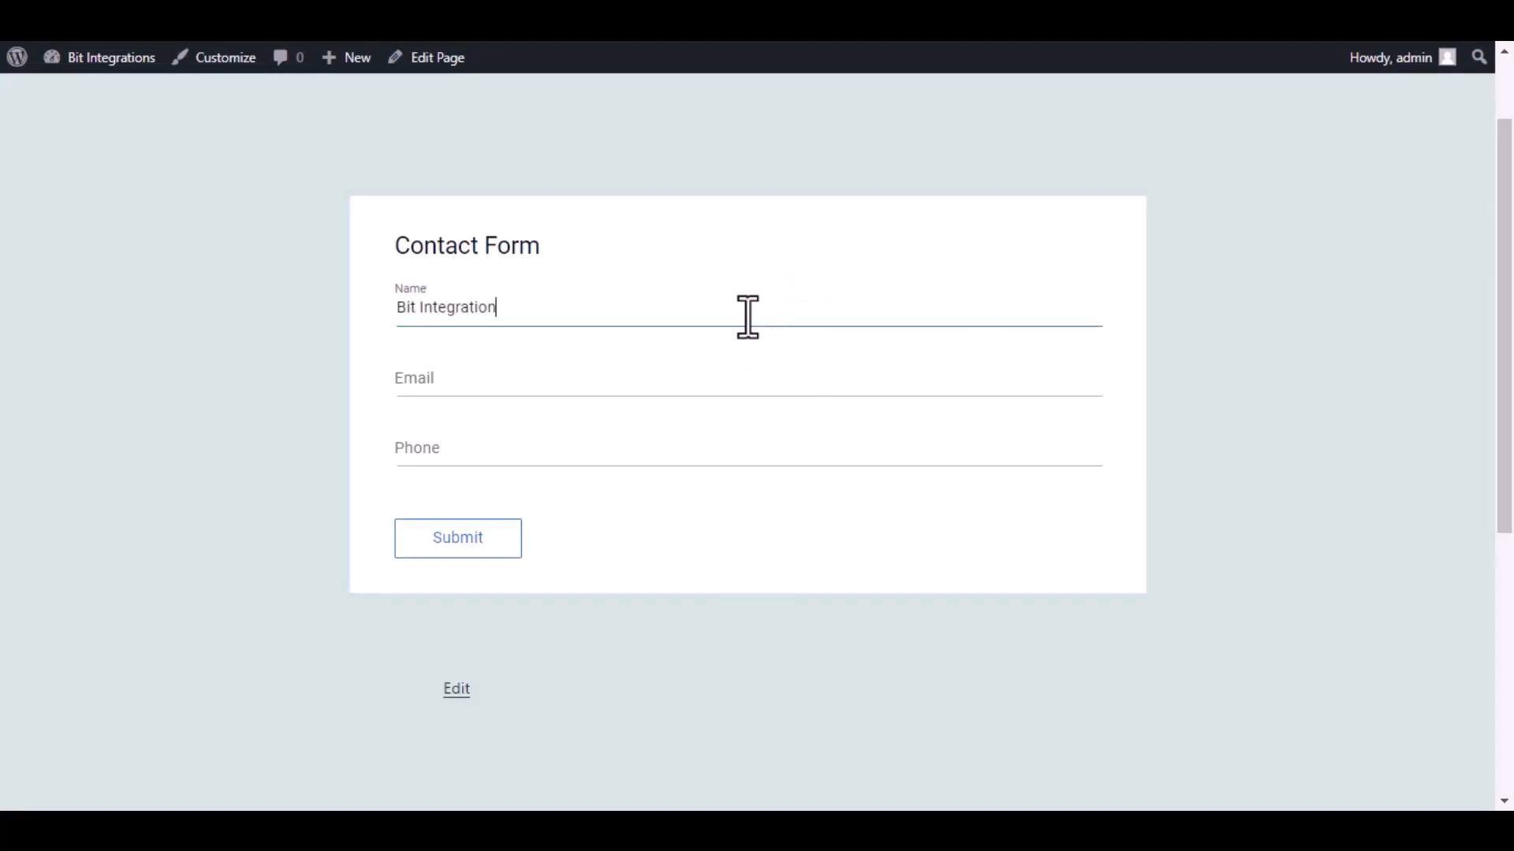
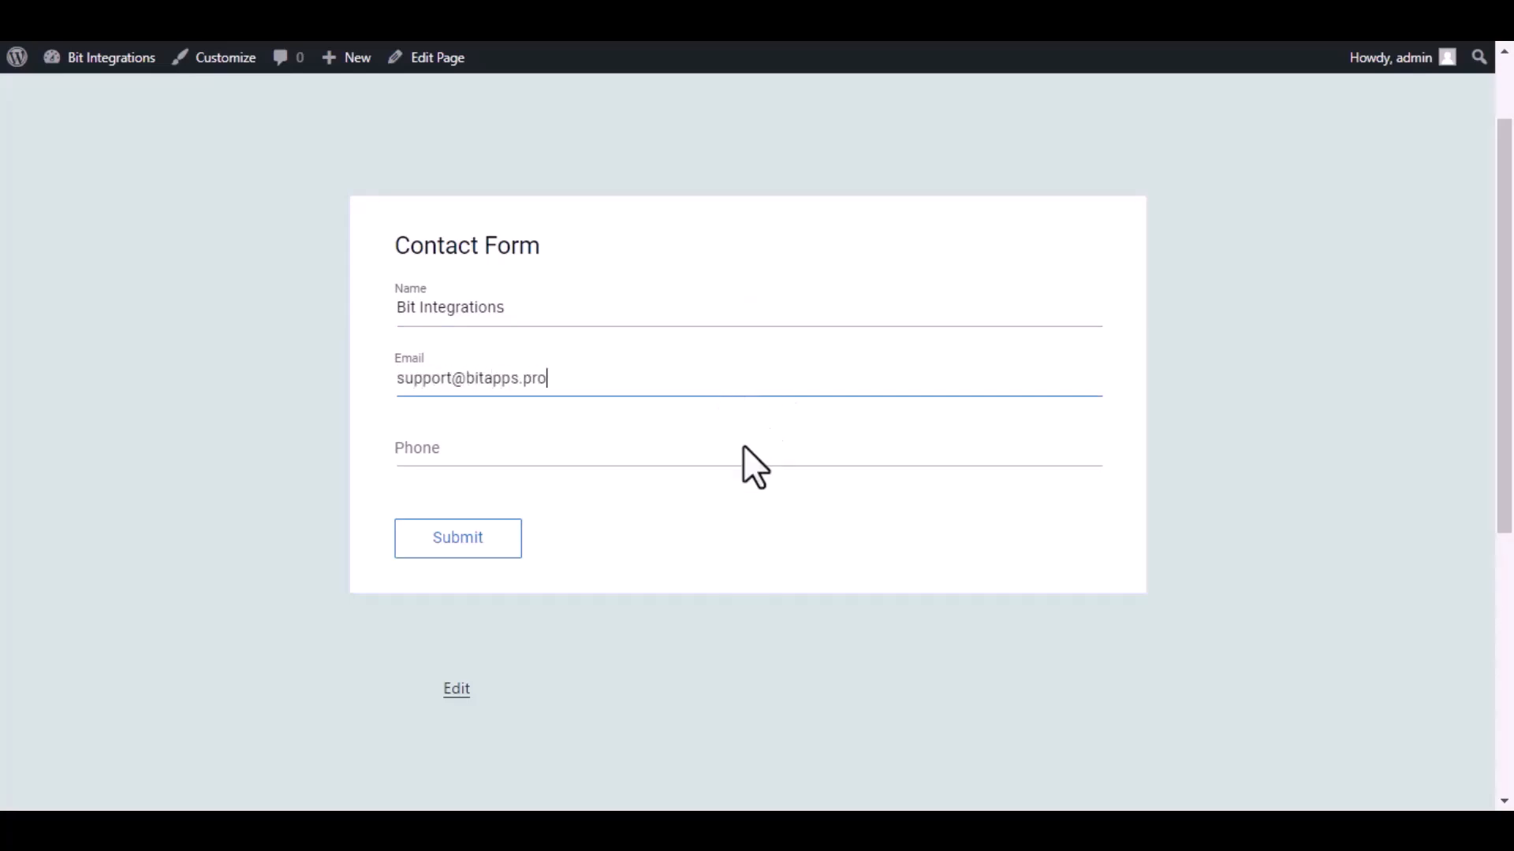
pyautogui.write('44455566')
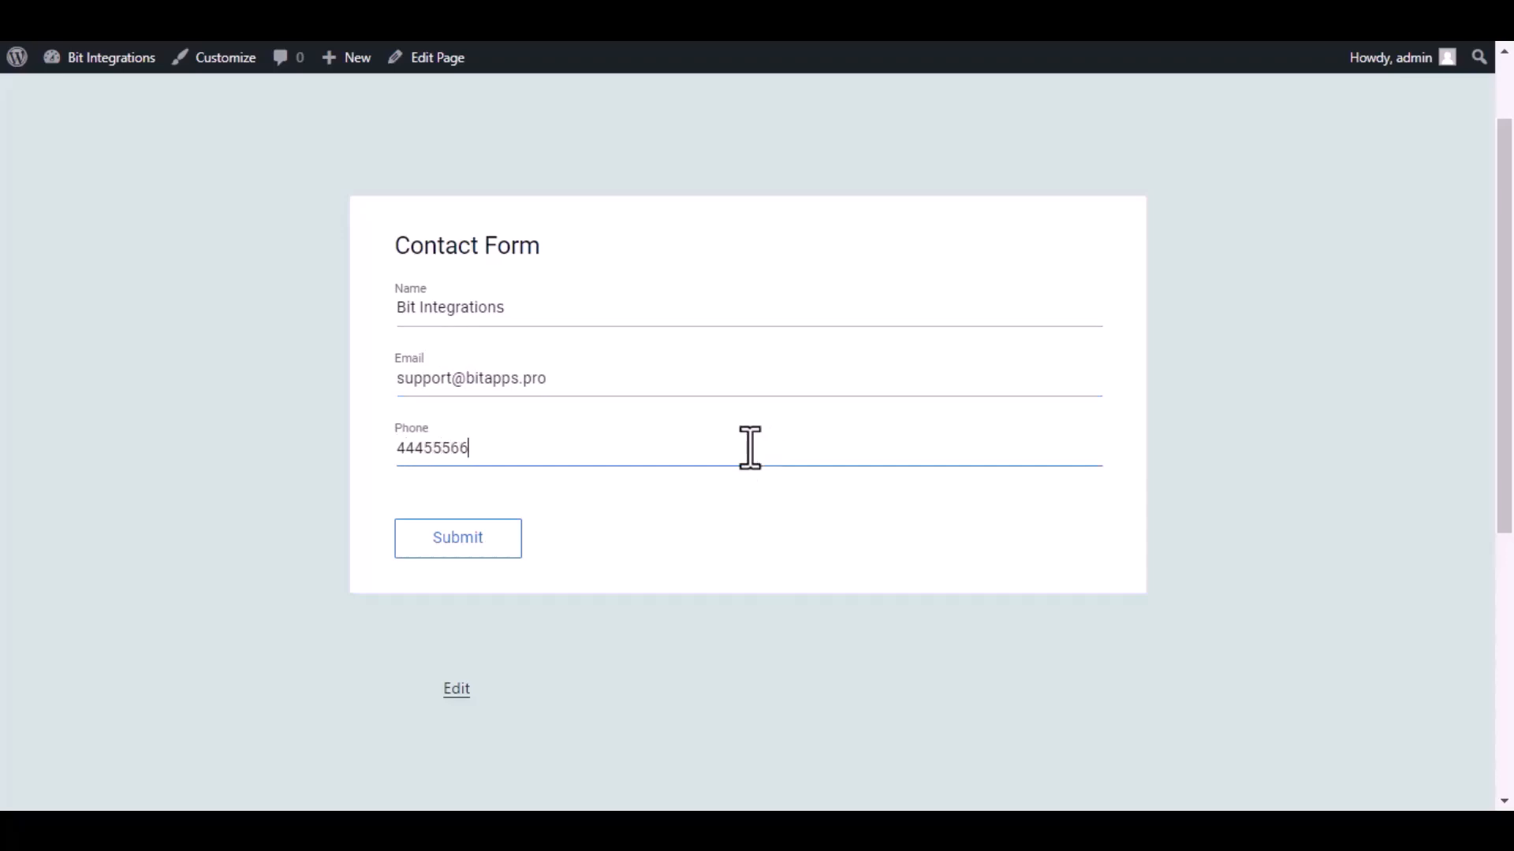
pyautogui.click(456, 538)
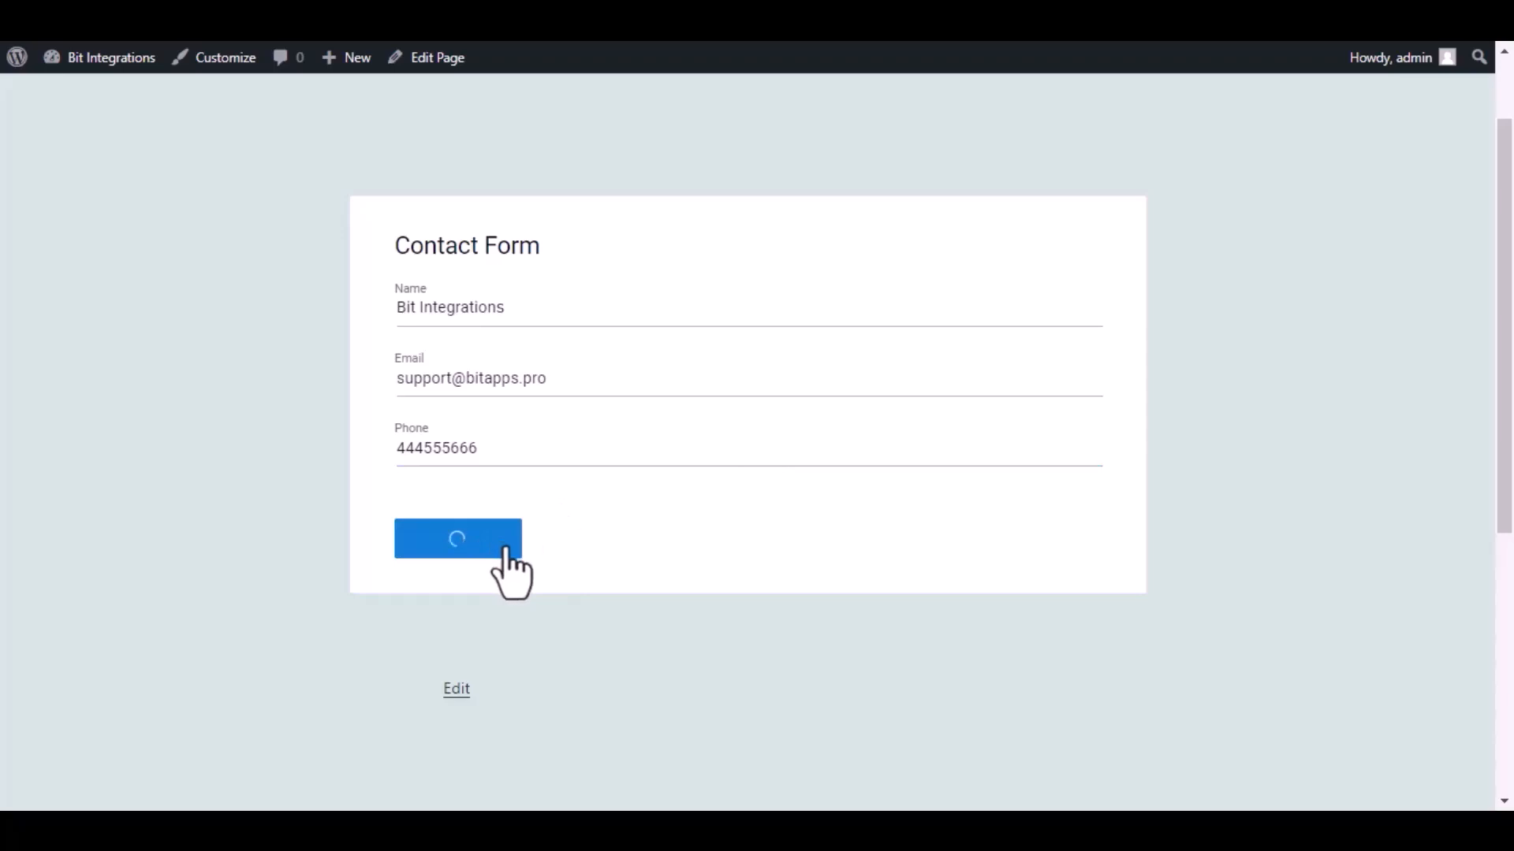
pyautogui.click(457, 538)
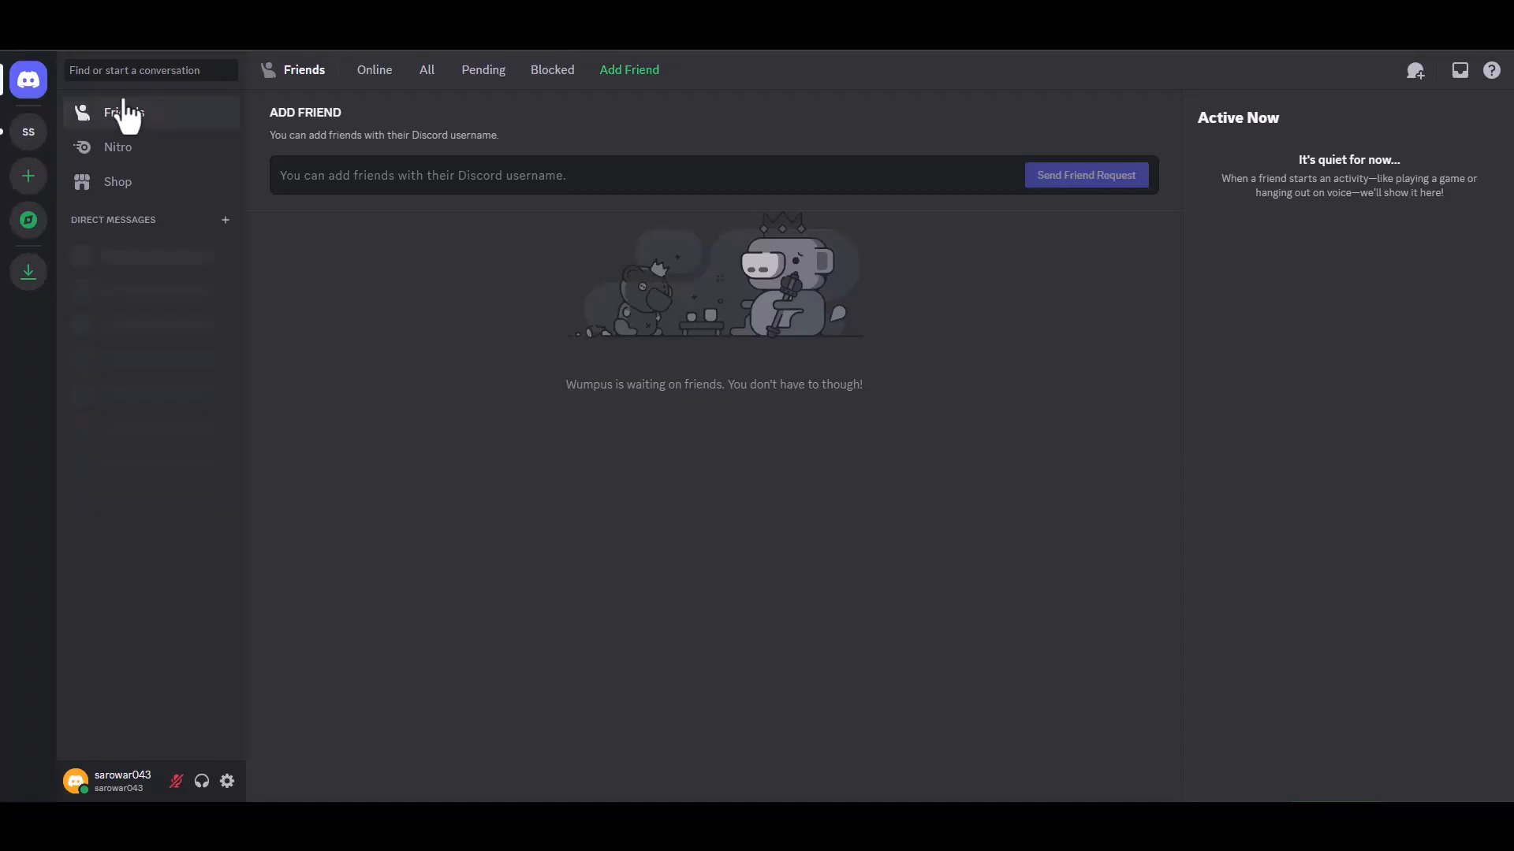
pyautogui.click(27, 133)
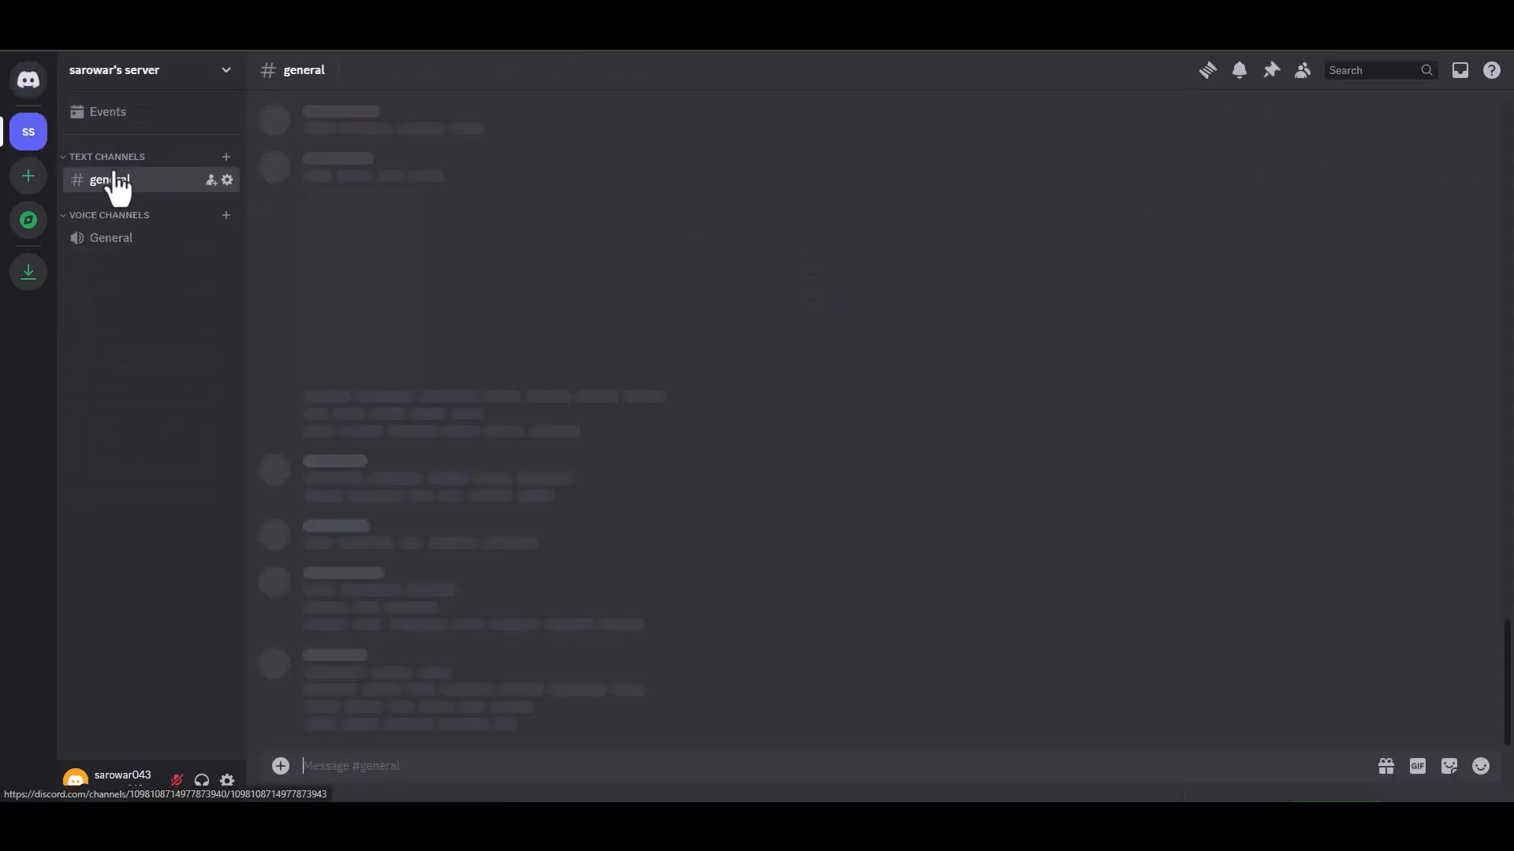